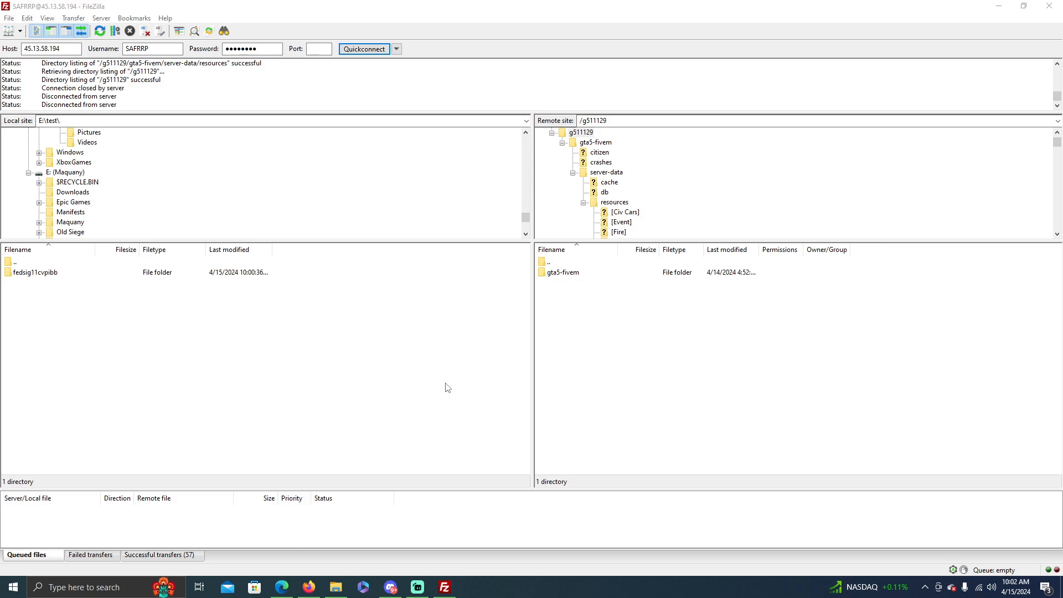
{"action": "mouse_move", "coordinate": [23, 276]}
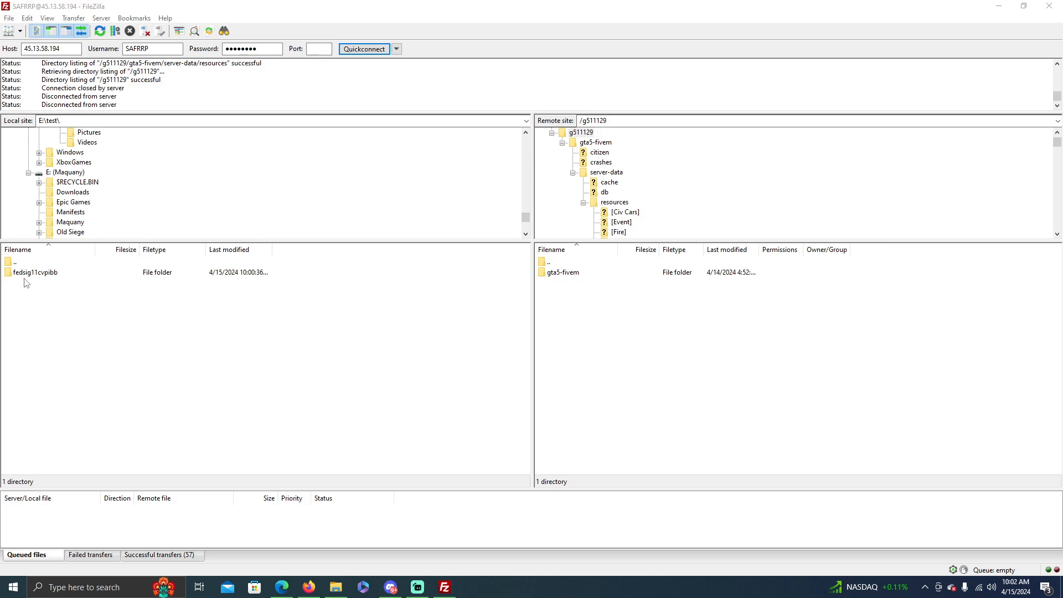
{"action": "mouse_move", "coordinate": [60, 364]}
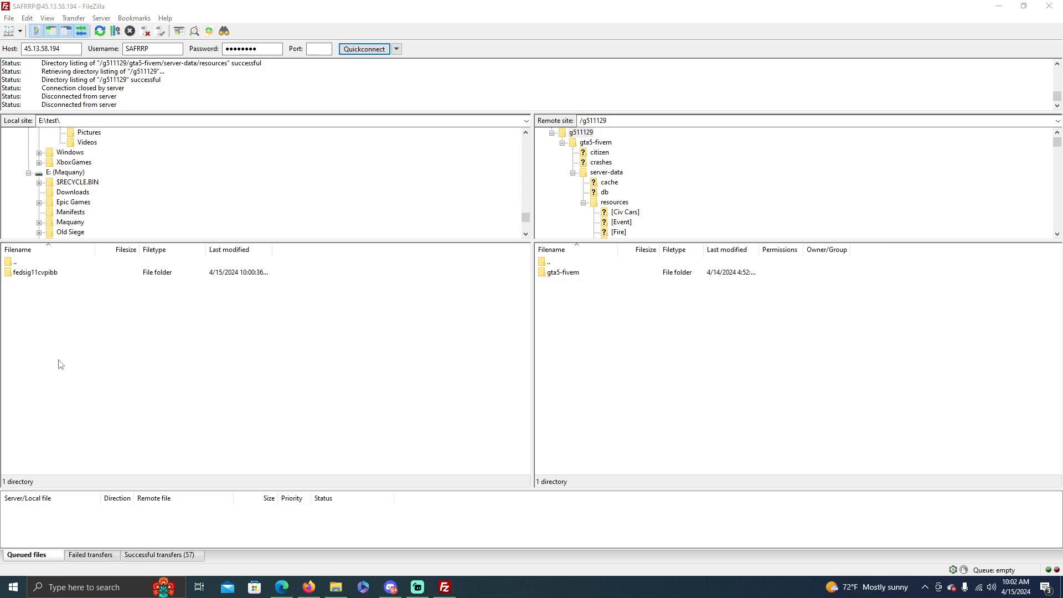
{"action": "mouse_move", "coordinate": [563, 280]}
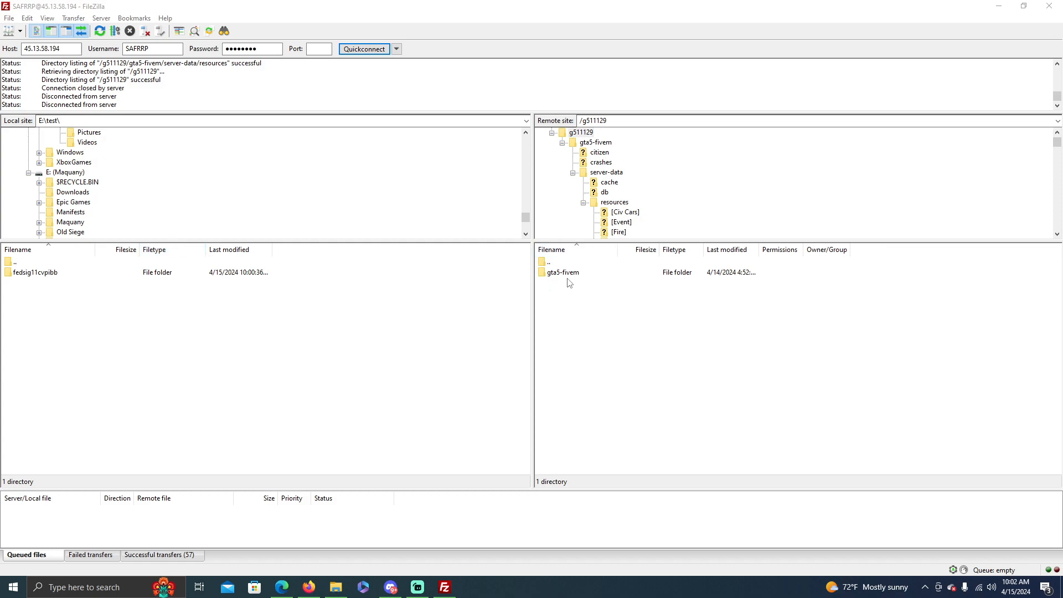
{"action": "mouse_move", "coordinate": [543, 289]}
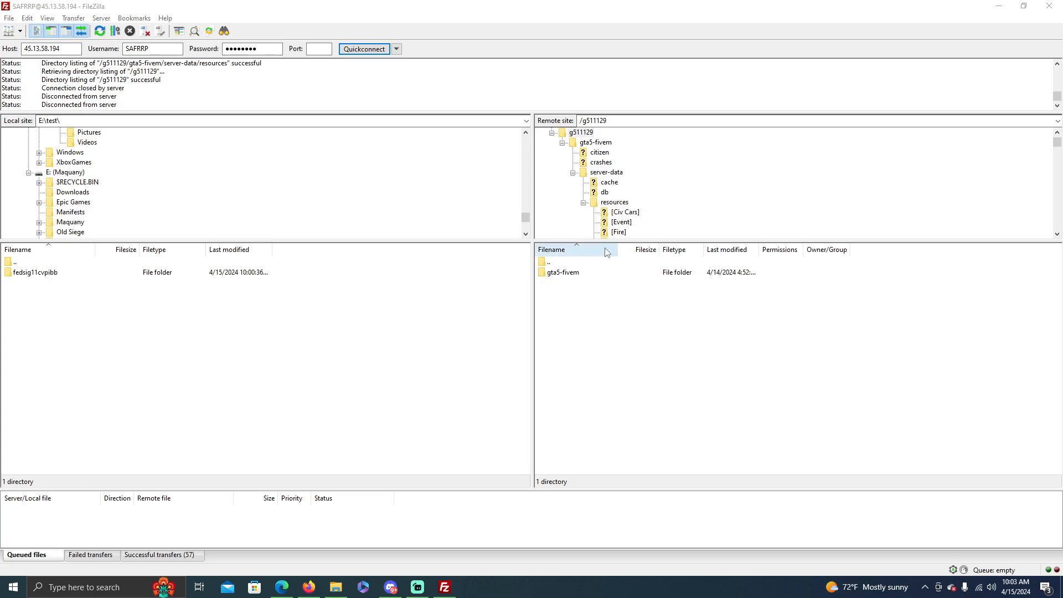
Step: Bring up the local test folder and start renaming the fedsig11cvpibb resource folder
{"action": "left_click", "coordinate": [562, 273]}
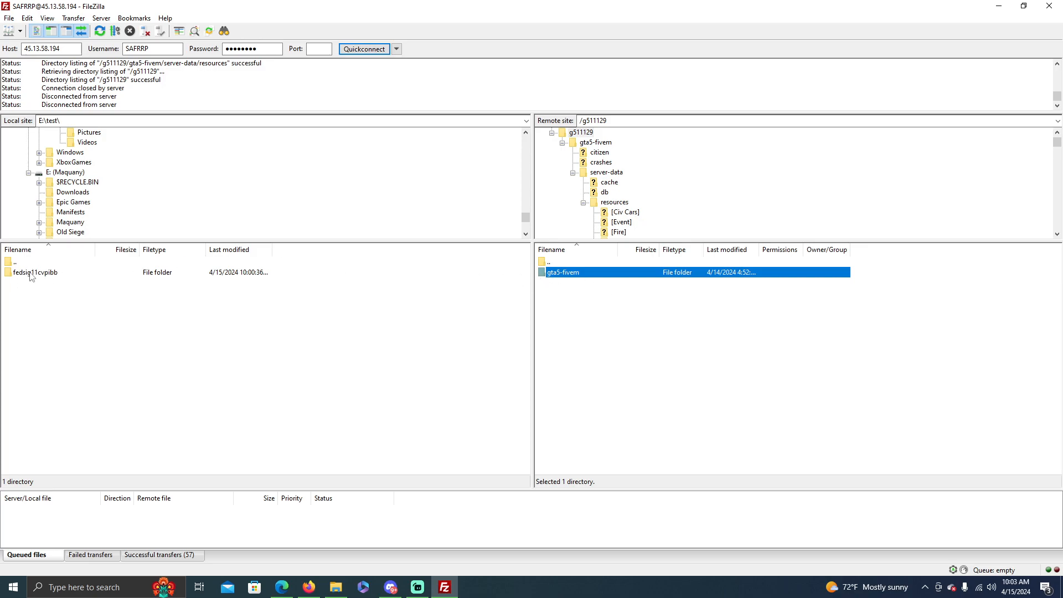
{"action": "left_click", "coordinate": [36, 272]}
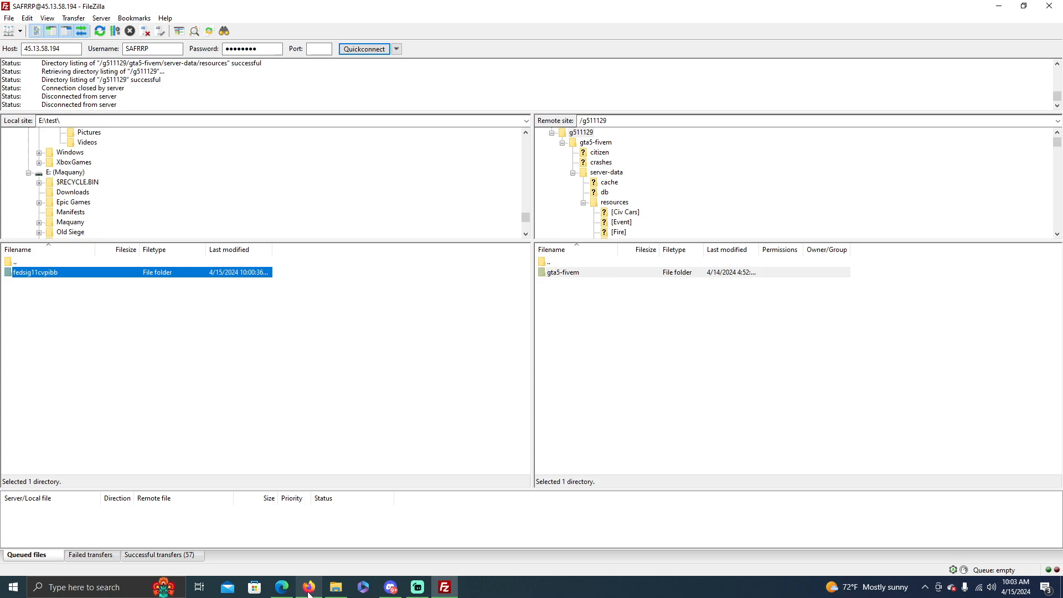
{"action": "mouse_move", "coordinate": [308, 587]}
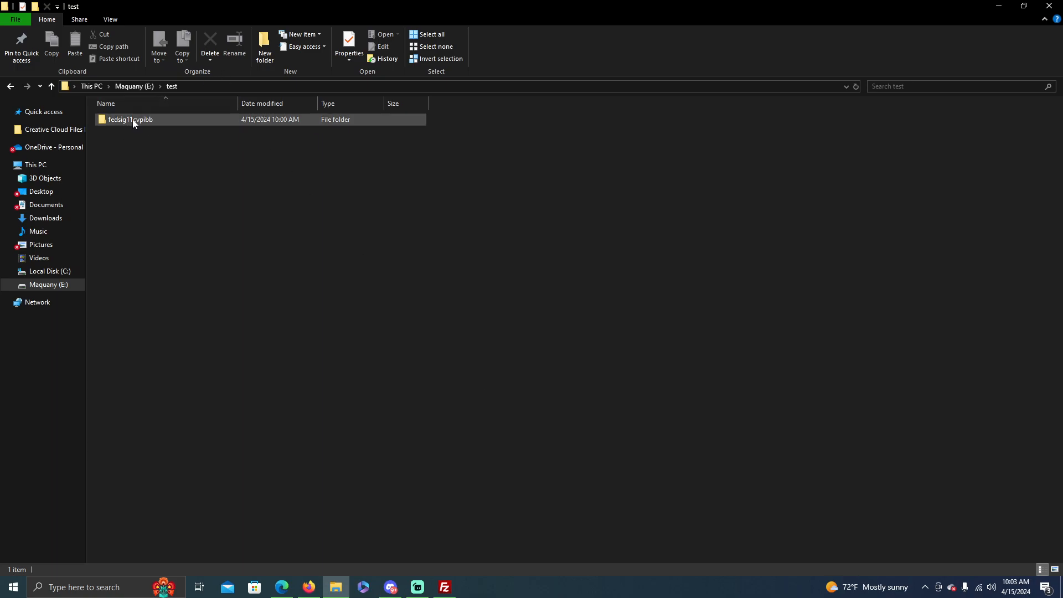
{"action": "left_click", "coordinate": [131, 120]}
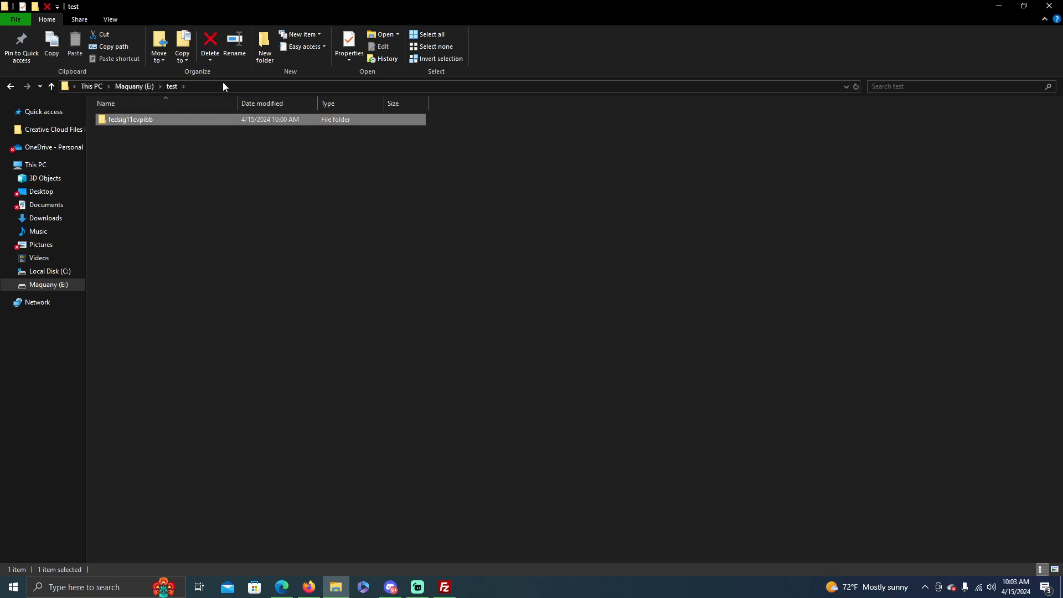
{"action": "mouse_move", "coordinate": [120, 125]}
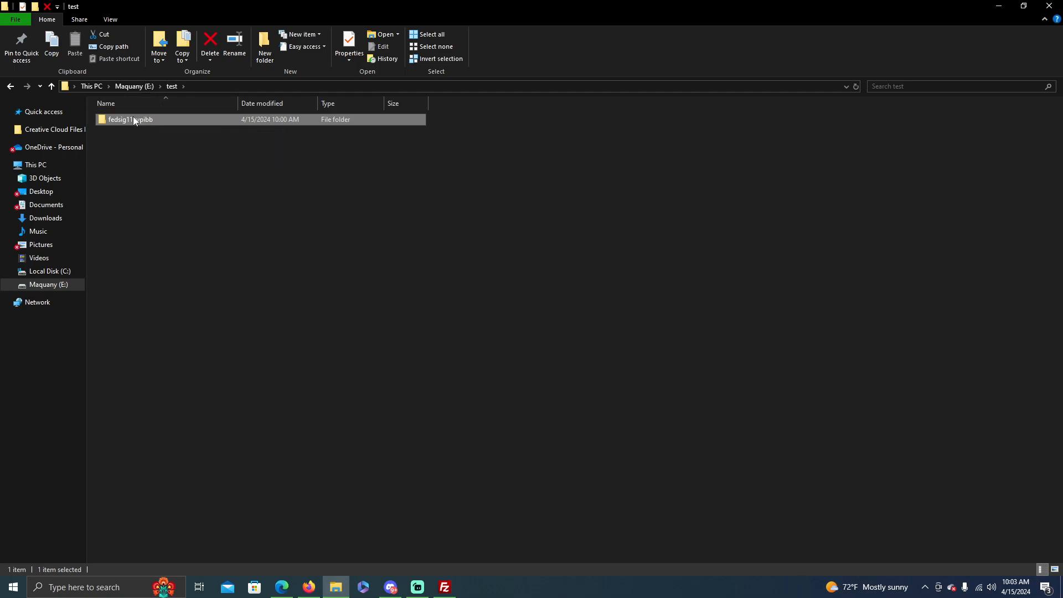
{"action": "mouse_move", "coordinate": [130, 126]}
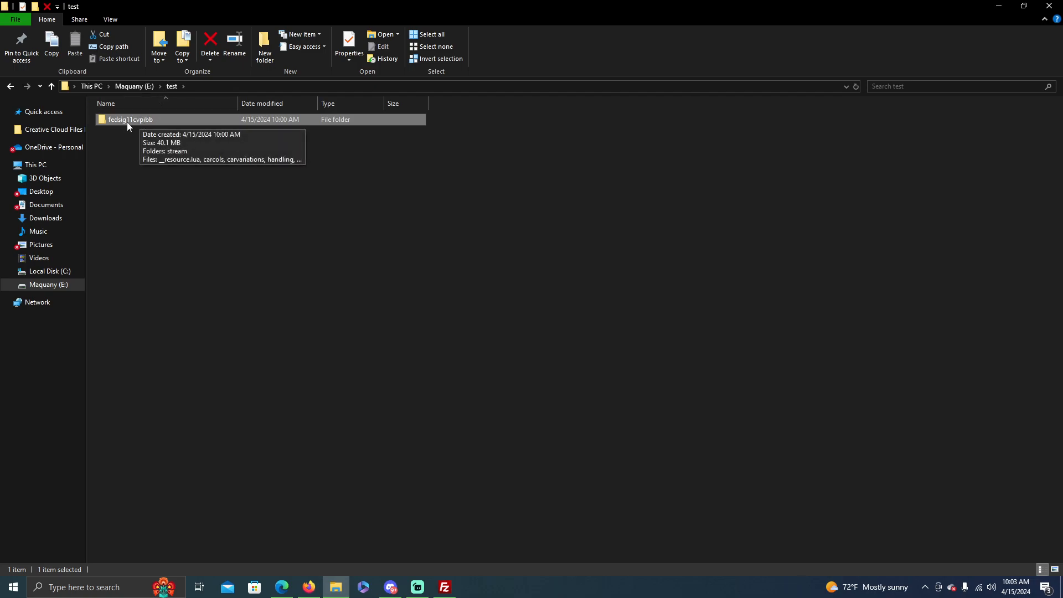
{"action": "double_click", "coordinate": [130, 120]}
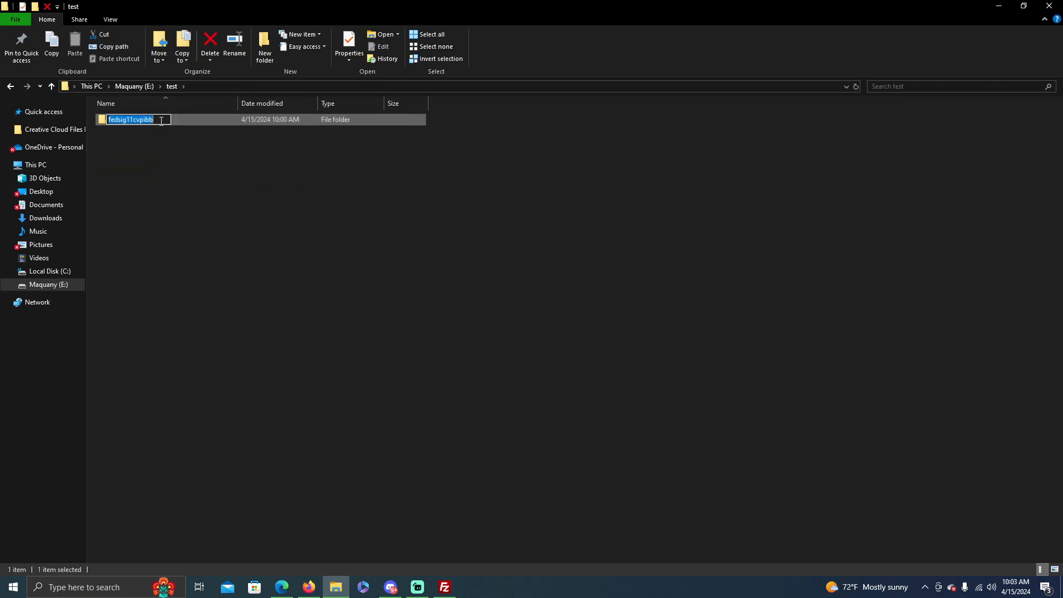
Step: Rename the resource folder to safr_11cvpi
{"action": "type", "text": "safr"}
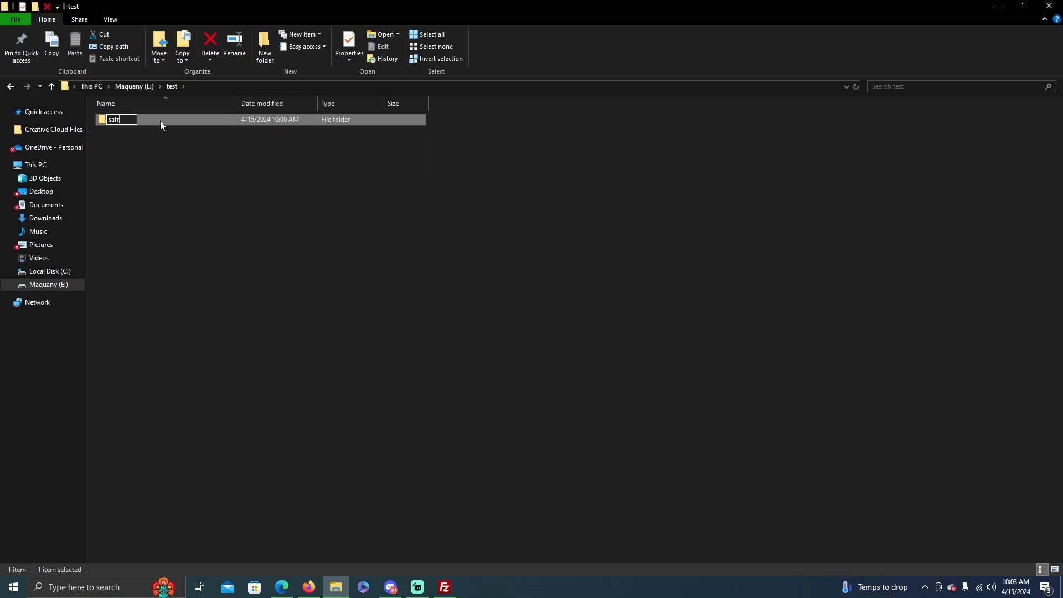
{"action": "type", "text": "_"}
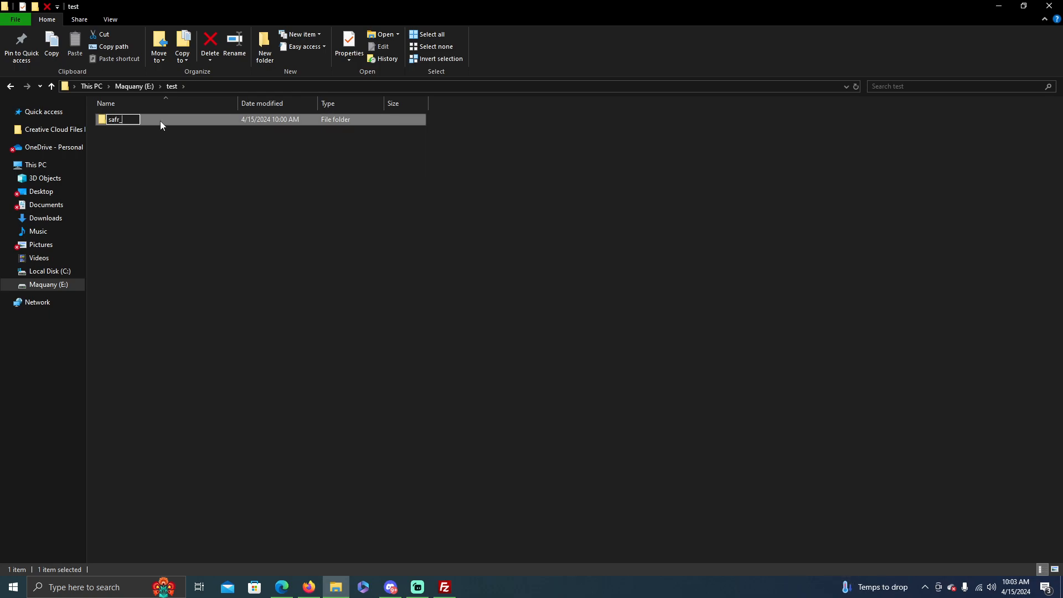
{"action": "type", "text": "11cv"}
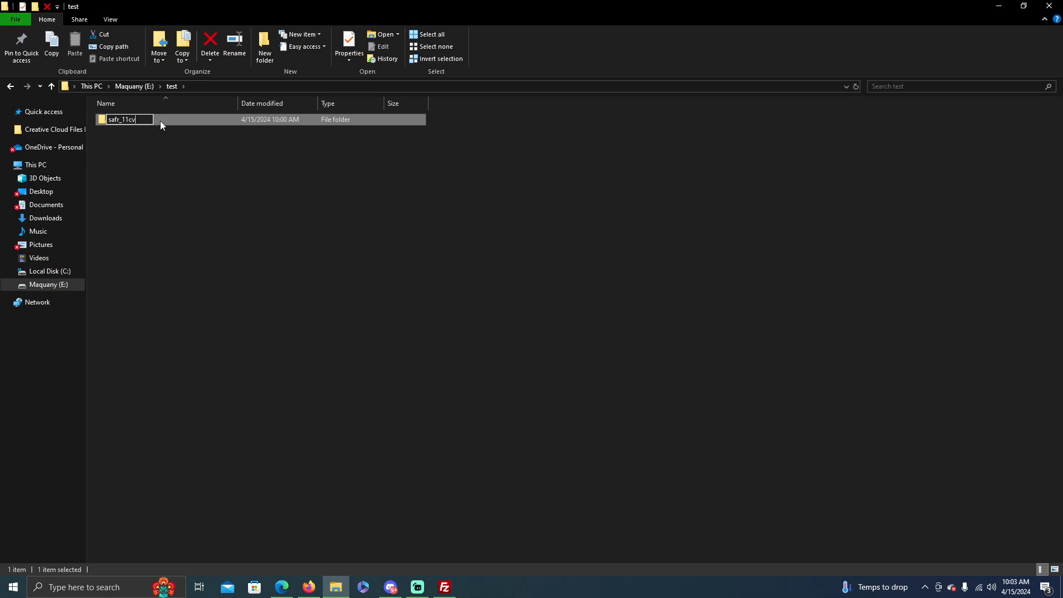
{"action": "type", "text": "pi"}
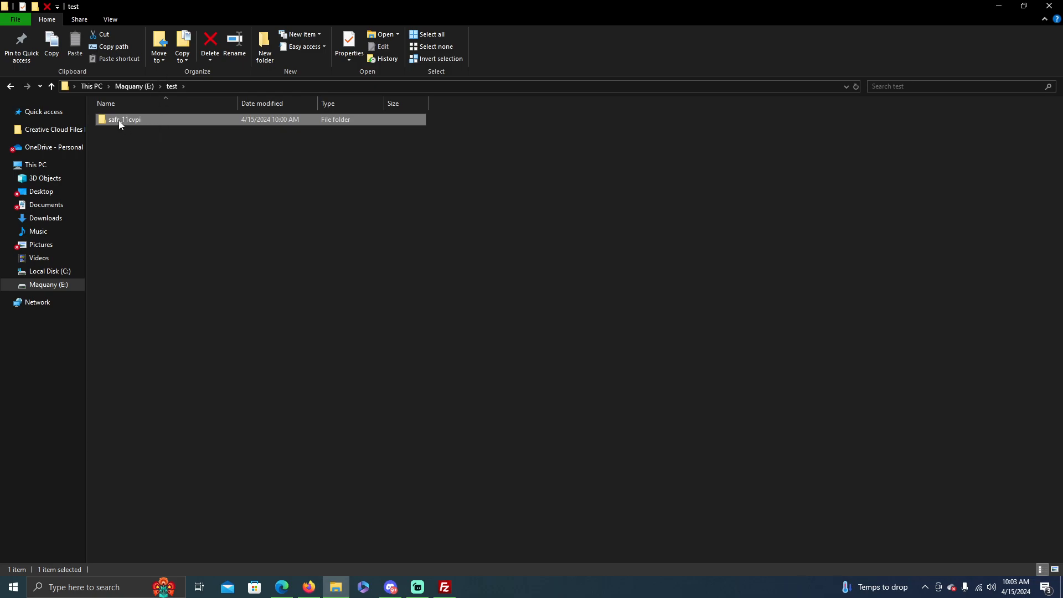
{"action": "mouse_move", "coordinate": [125, 120]}
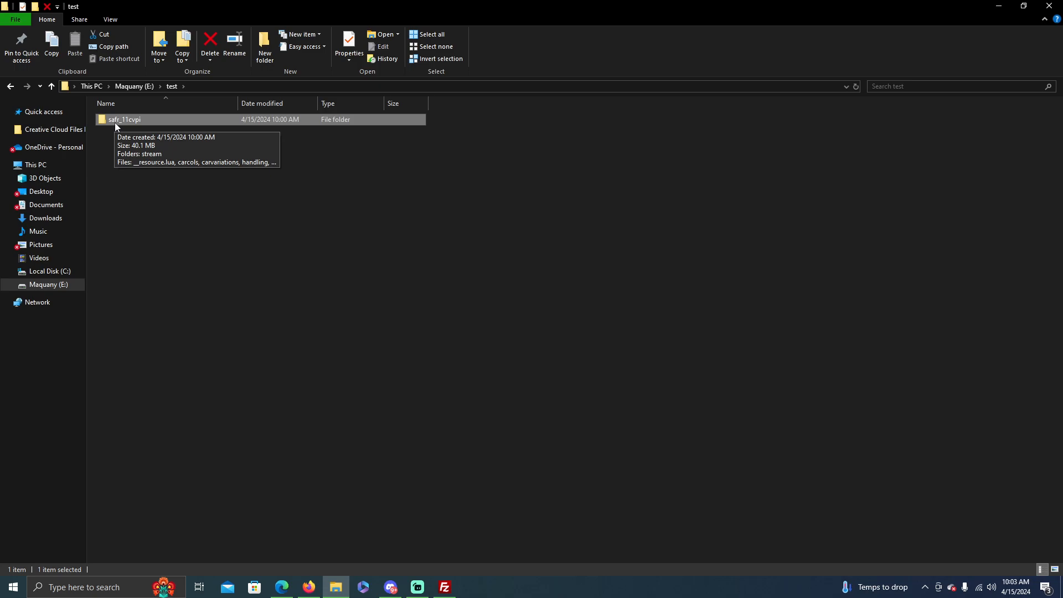
{"action": "mouse_move", "coordinate": [120, 125]}
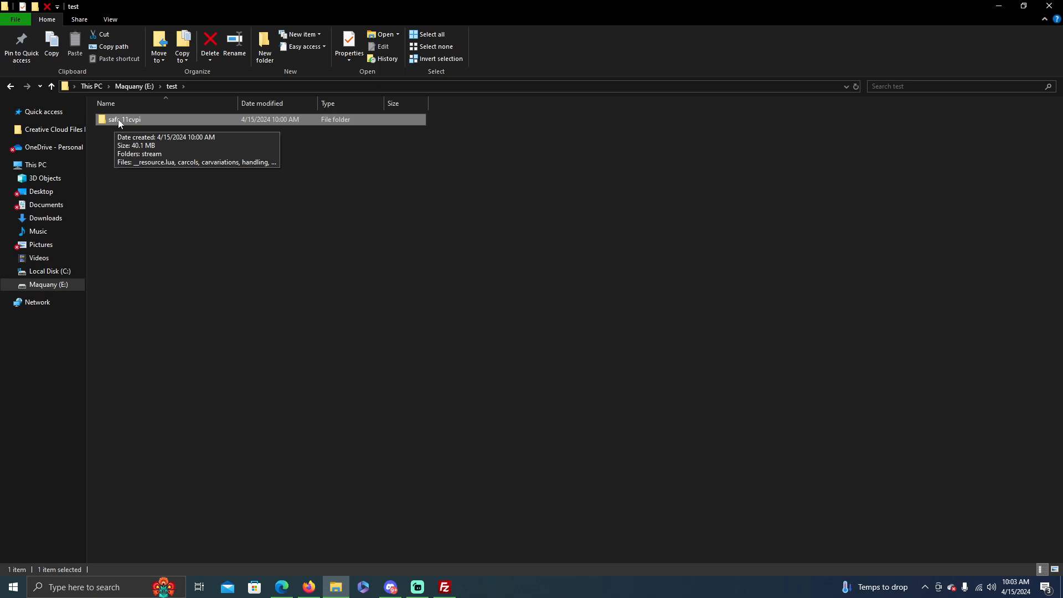
Step: Rename the stream folder's .yft/.ytd model files to 11cvpihp and check the modkits folder
{"action": "double_click", "coordinate": [125, 119]}
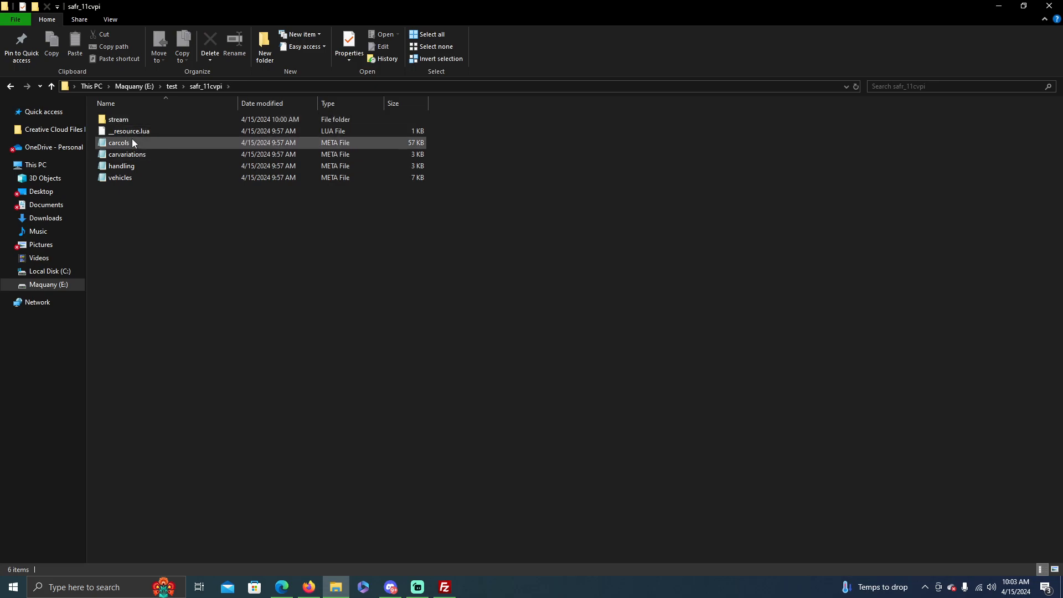
{"action": "double_click", "coordinate": [119, 120]}
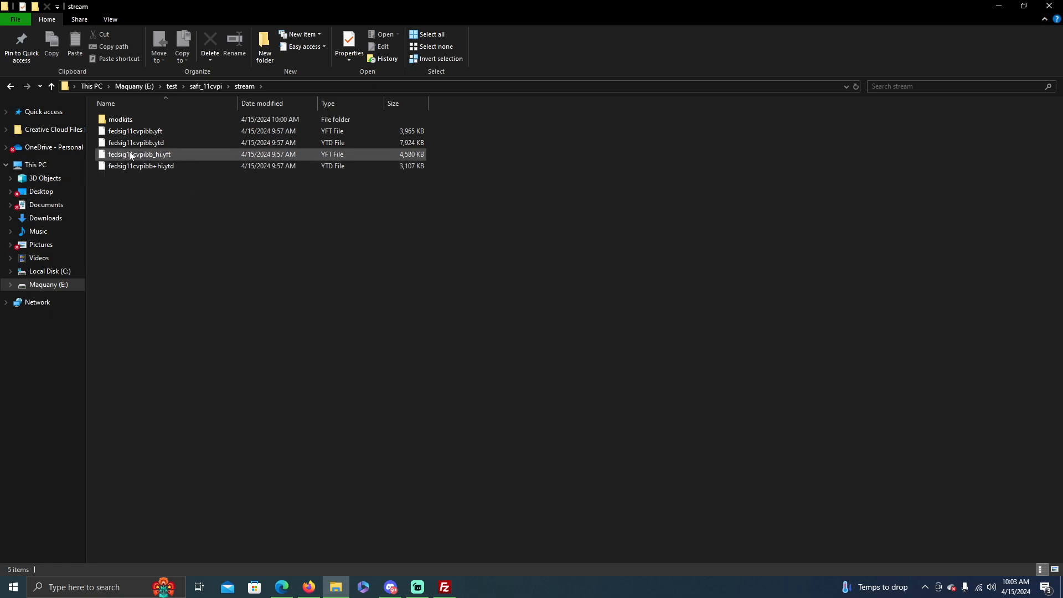
{"action": "left_click", "coordinate": [135, 131]}
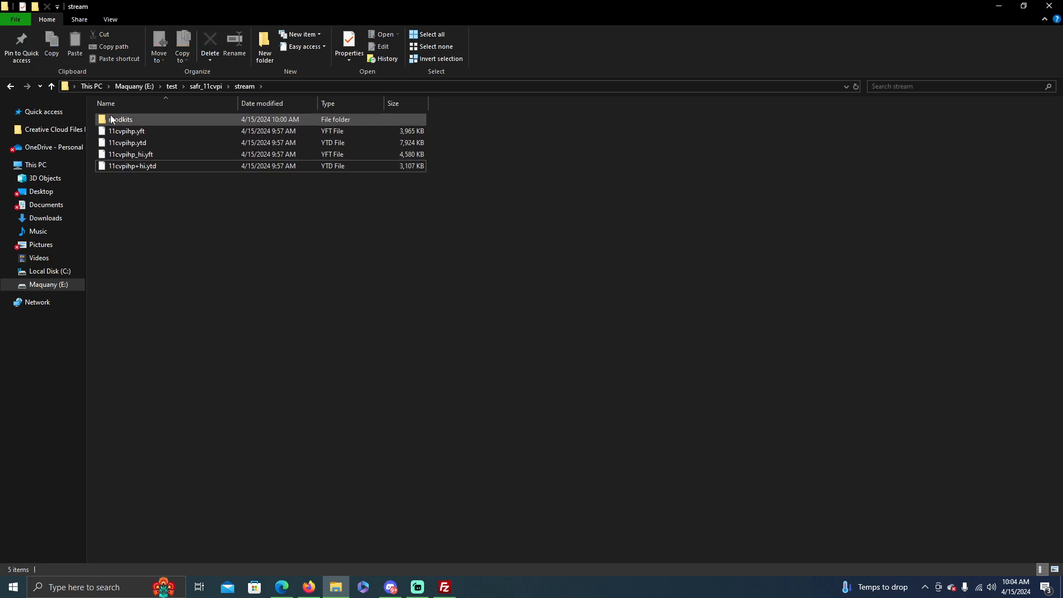
{"action": "double_click", "coordinate": [120, 120]}
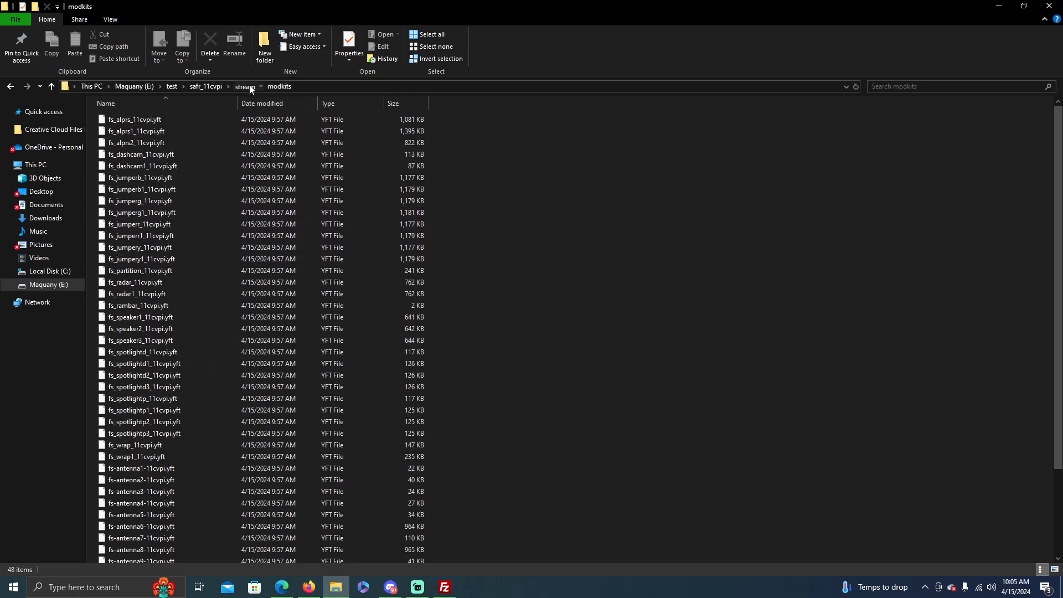
{"action": "left_click", "coordinate": [244, 86]}
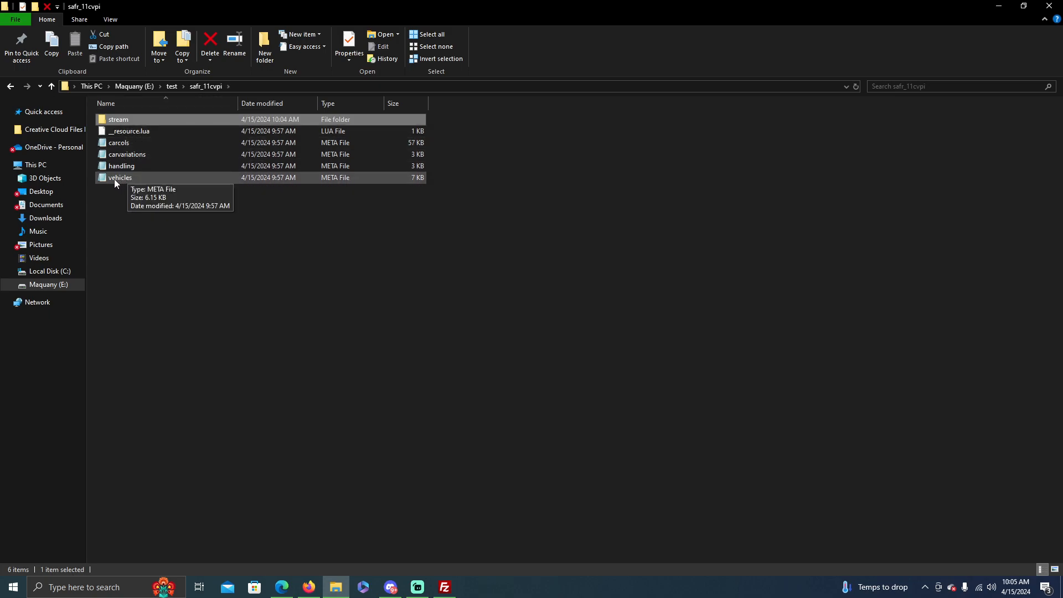
Step: Change modelName and txdName in vehicles.meta from fedsig11cvpibb to 11cvpihp
{"action": "double_click", "coordinate": [119, 177]}
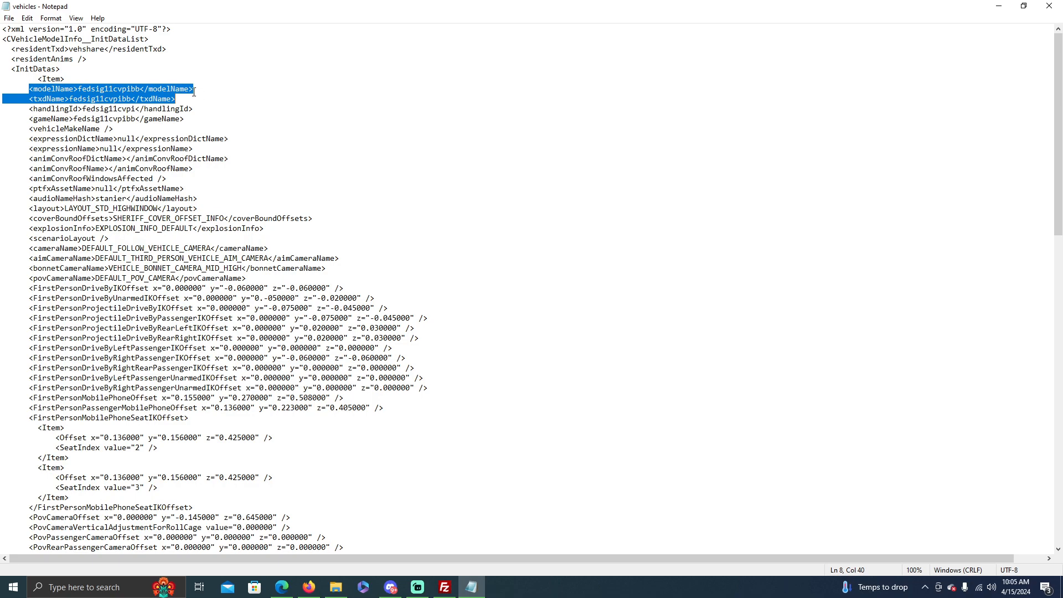
{"action": "left_click", "coordinate": [124, 89]}
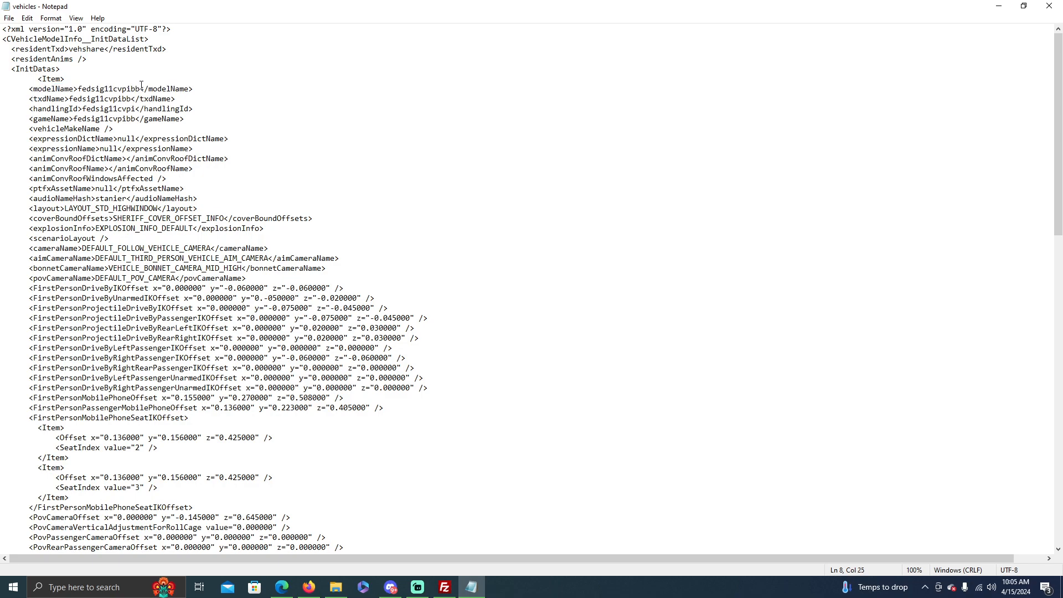
{"action": "double_click", "coordinate": [110, 89]}
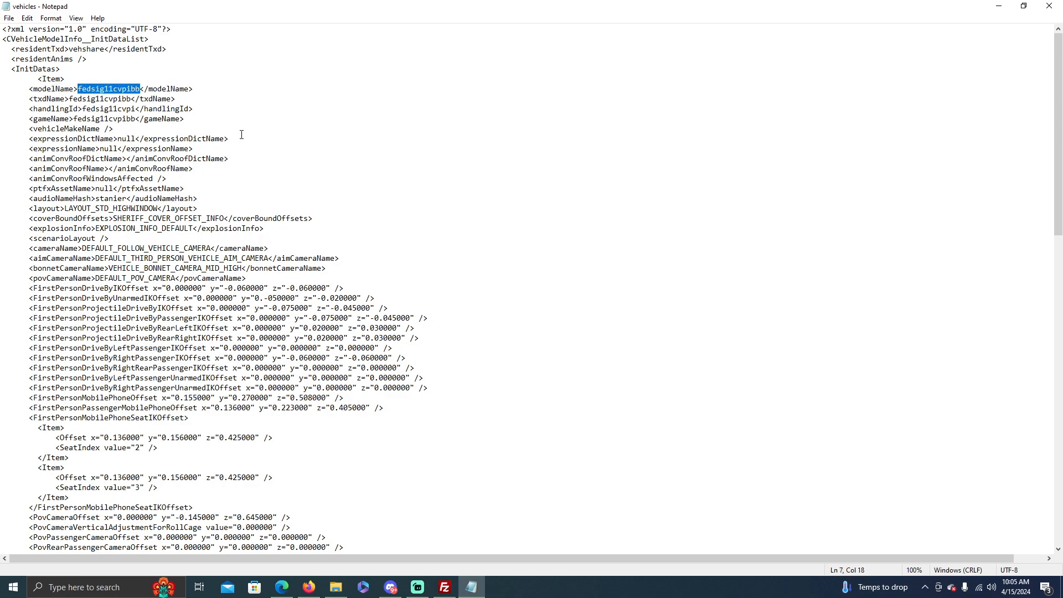
{"action": "type", "text": "11cvp"}
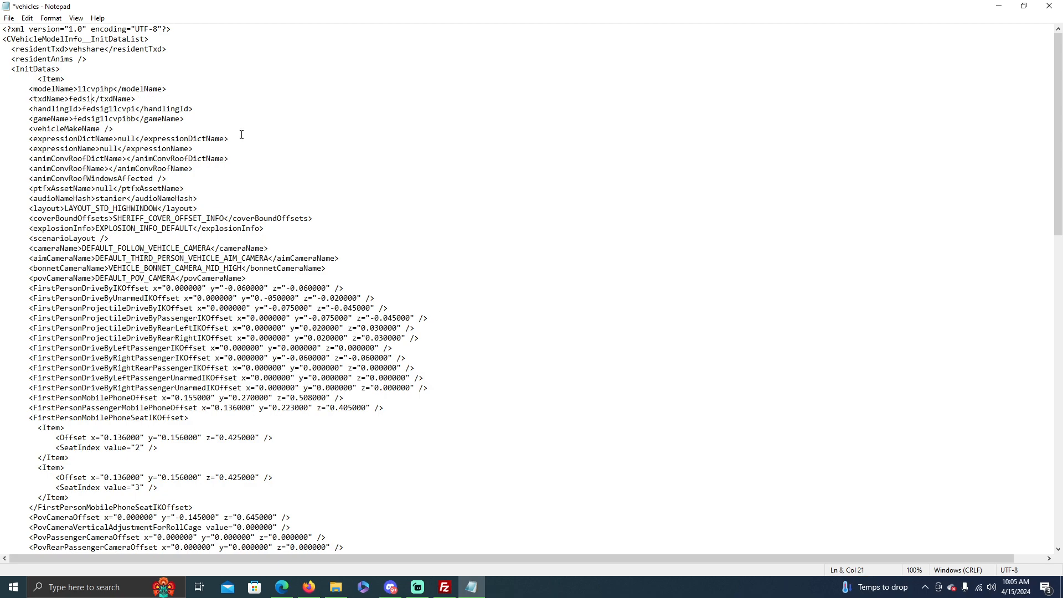
{"action": "type", "text": "11ck"}
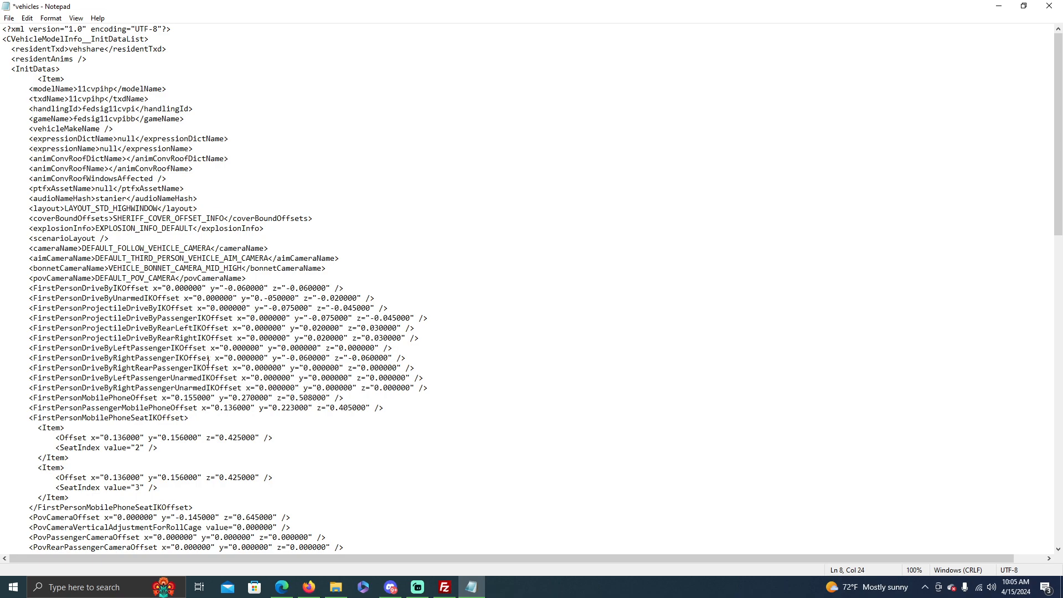
{"action": "mouse_move", "coordinate": [125, 569]}
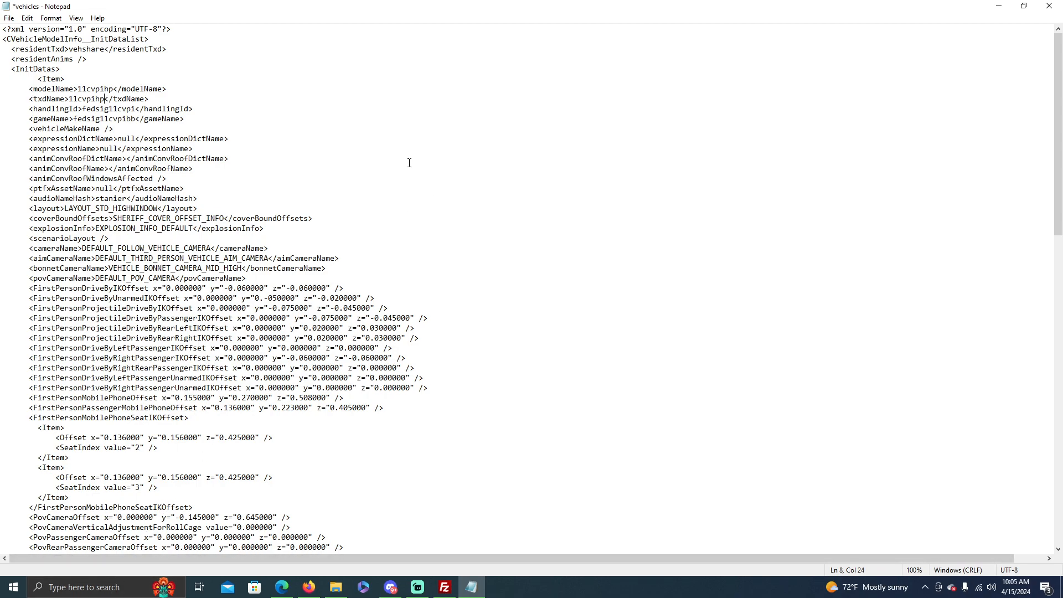
Step: Scroll down through vehicles.meta to review the remaining handling and game name entries
{"action": "scroll", "scroll_direction": "down", "scroll_amount": 3}
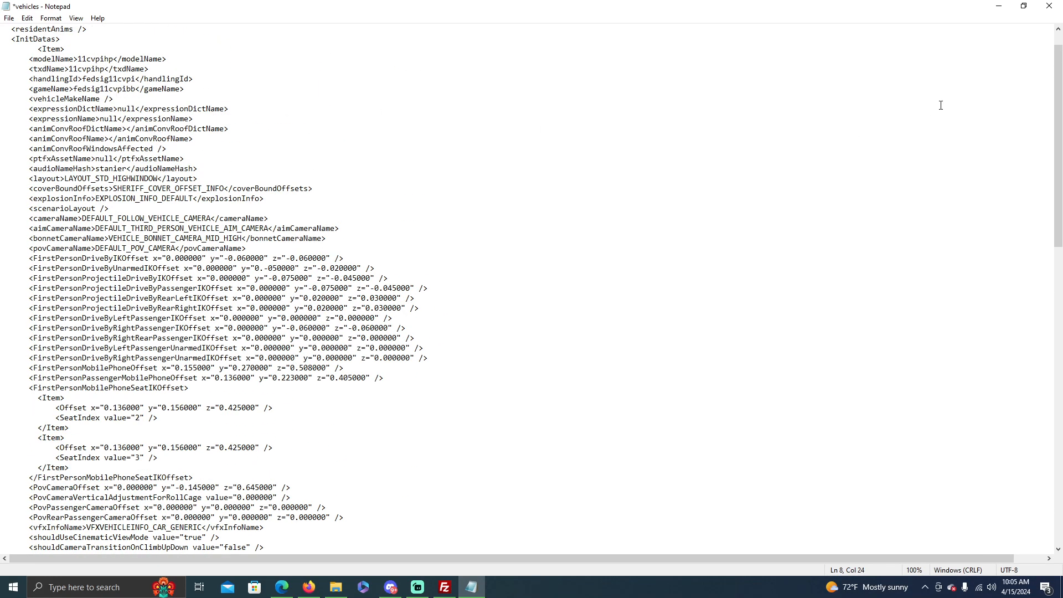
{"action": "scroll", "scroll_direction": "down", "scroll_amount": 3}
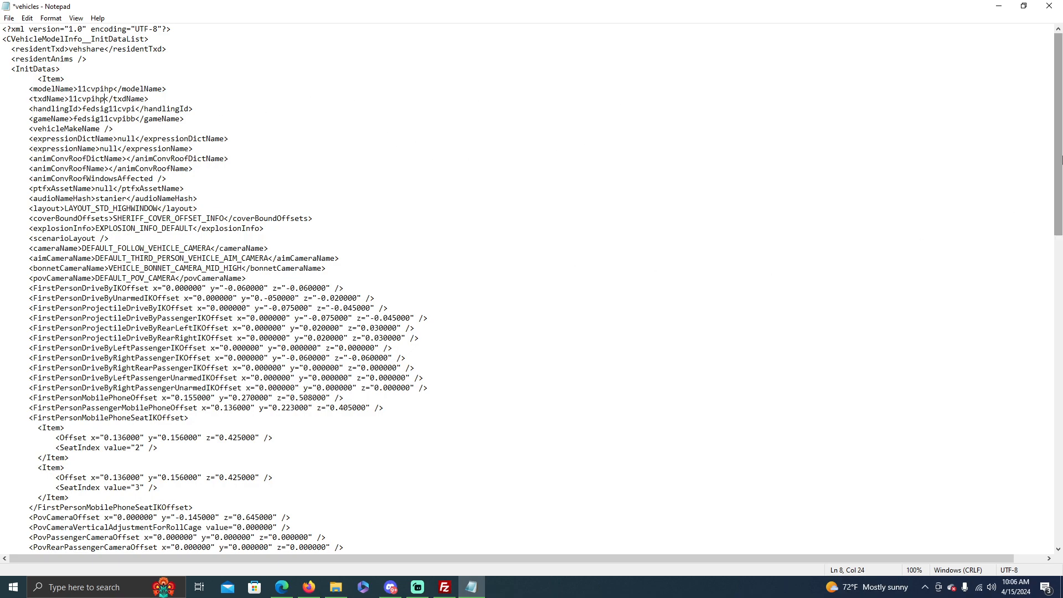
{"action": "scroll", "scroll_direction": "down", "scroll_amount": 3}
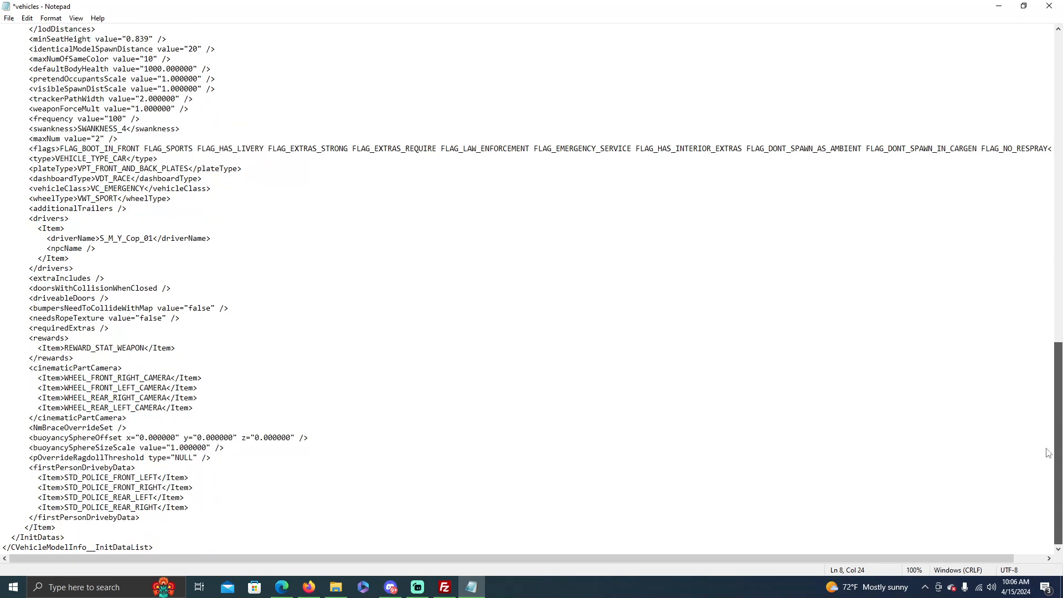
{"action": "mouse_move", "coordinate": [124, 448]}
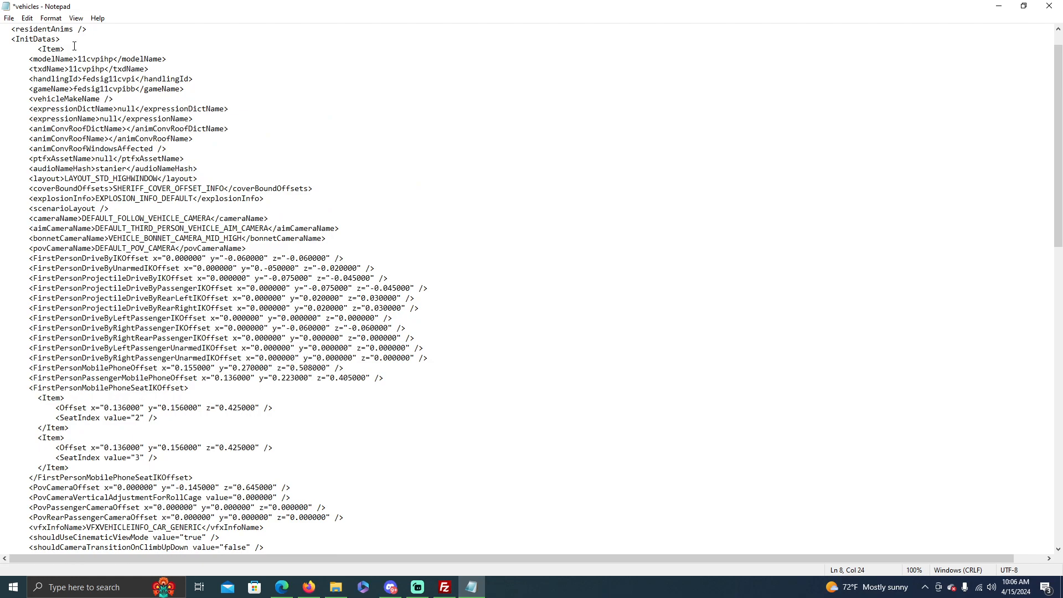
{"action": "mouse_move", "coordinate": [107, 54]}
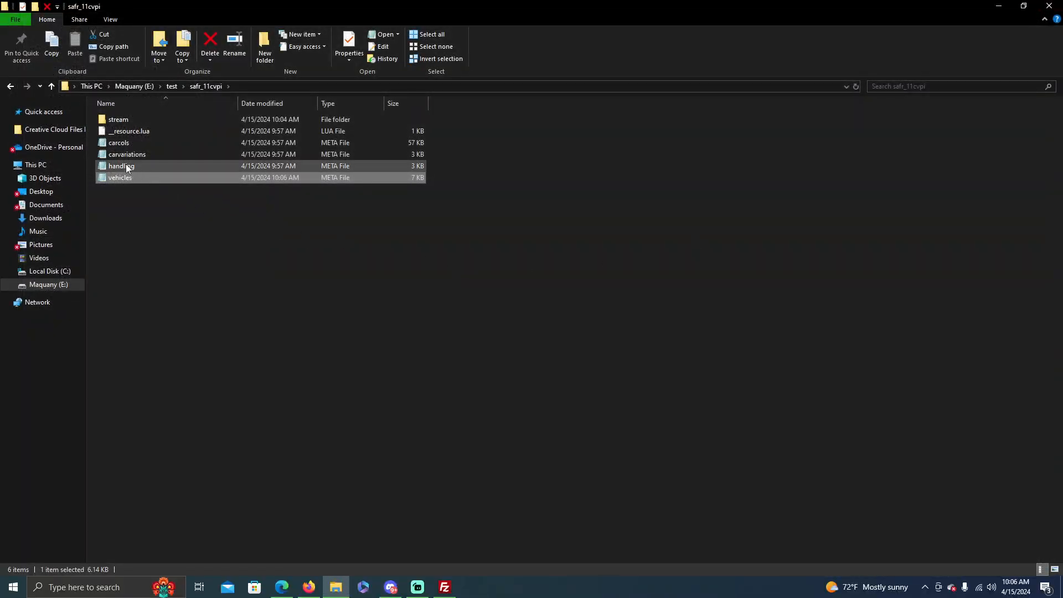
{"action": "double_click", "coordinate": [120, 165]}
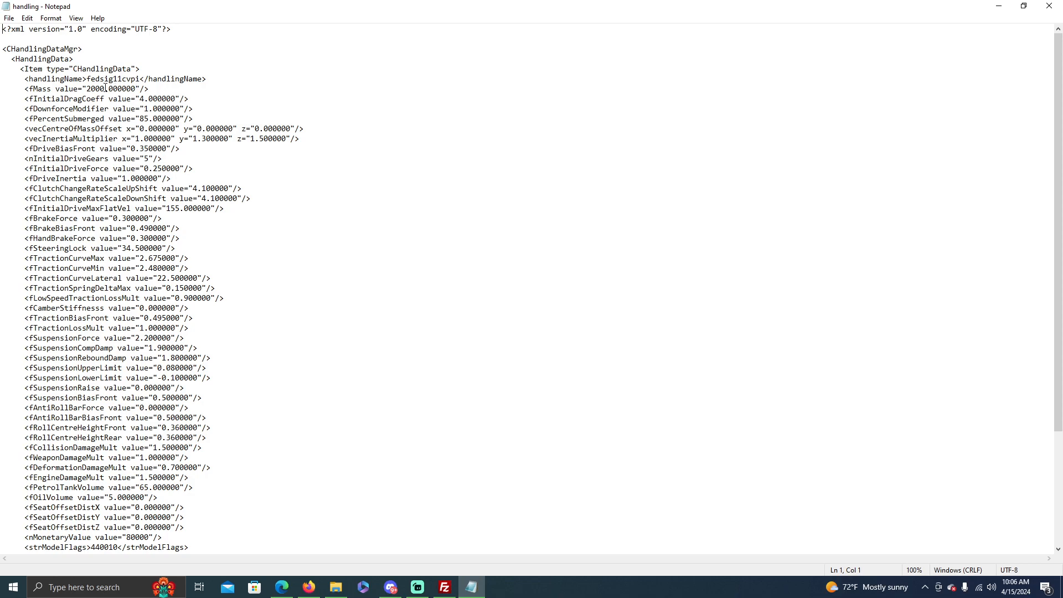
{"action": "double_click", "coordinate": [54, 78]}
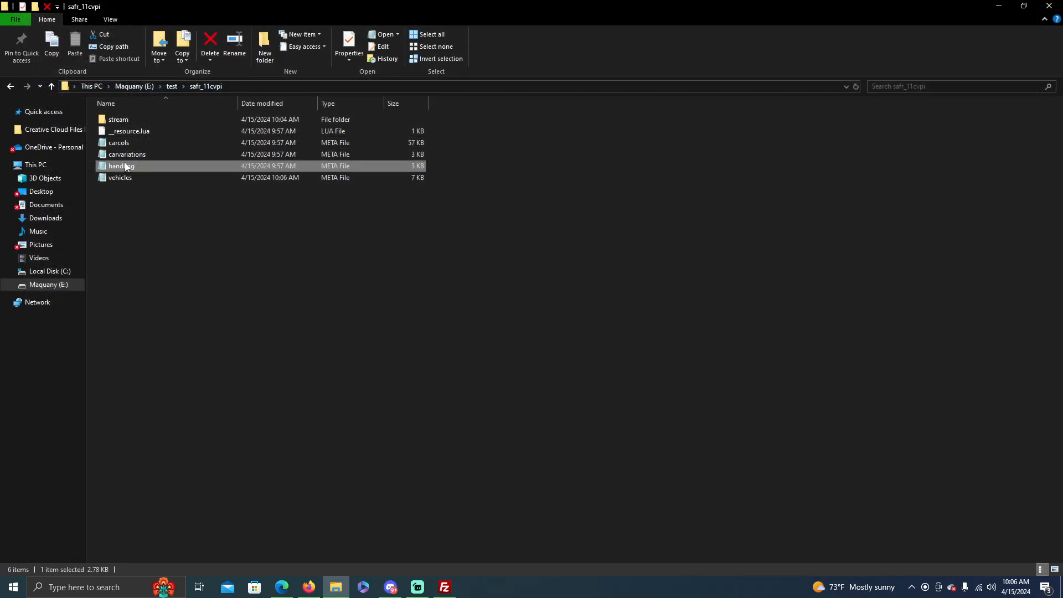
{"action": "double_click", "coordinate": [120, 178]}
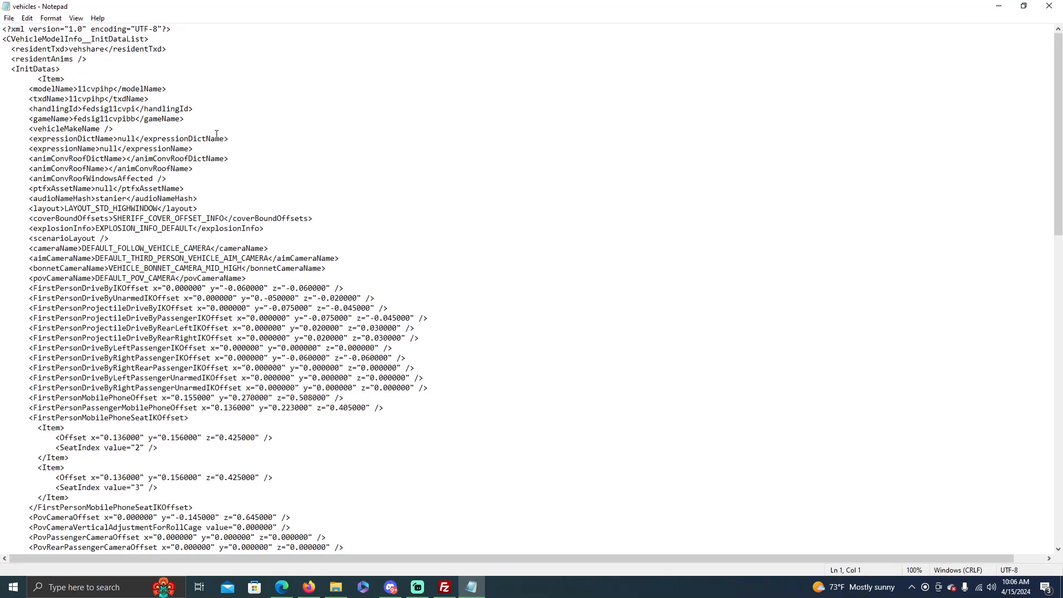
{"action": "left_click", "coordinate": [139, 109]}
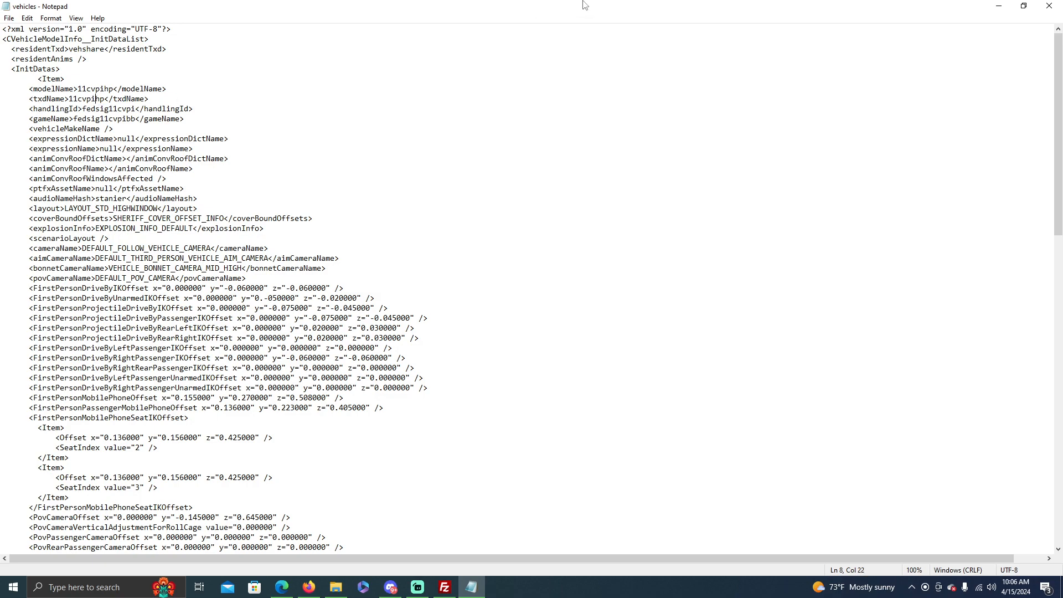
{"action": "left_click", "coordinate": [336, 587]}
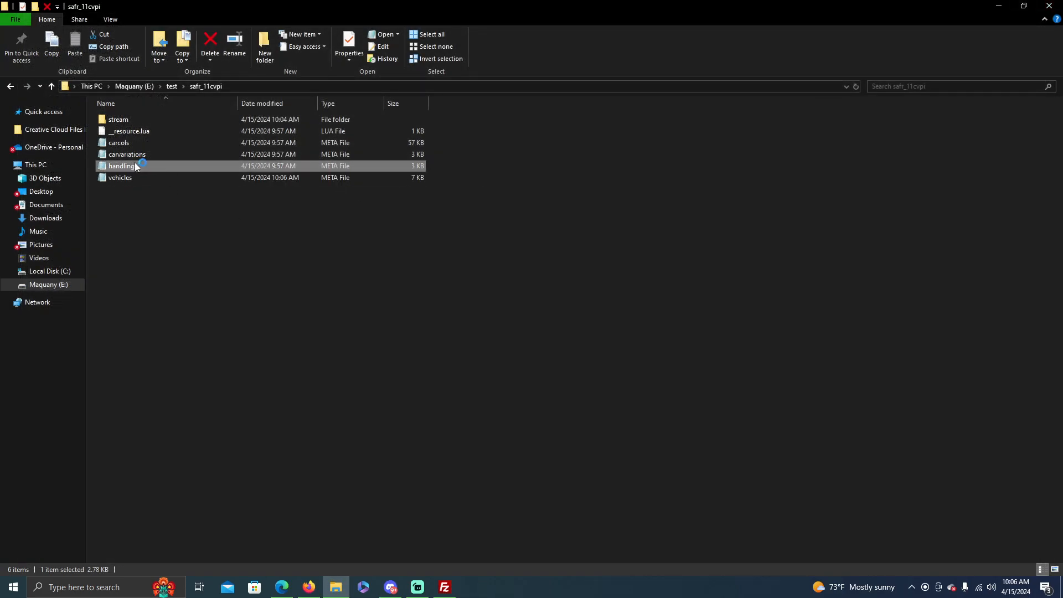
Step: Change the carvariations.meta modelName from fedsig11cvpibb to 11cvpihp
{"action": "double_click", "coordinate": [122, 165]}
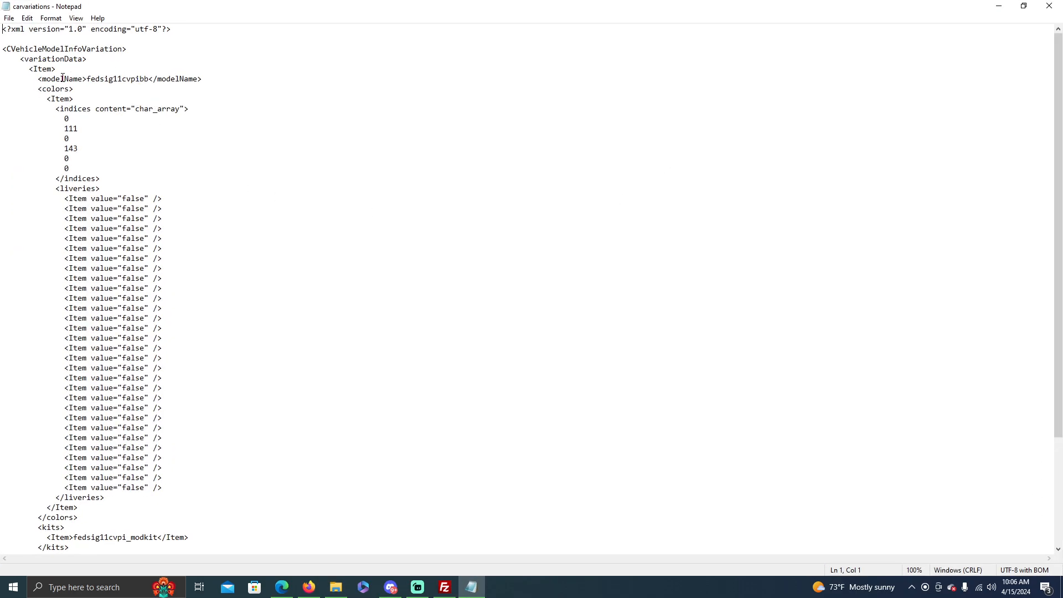
{"action": "left_click", "coordinate": [151, 79]}
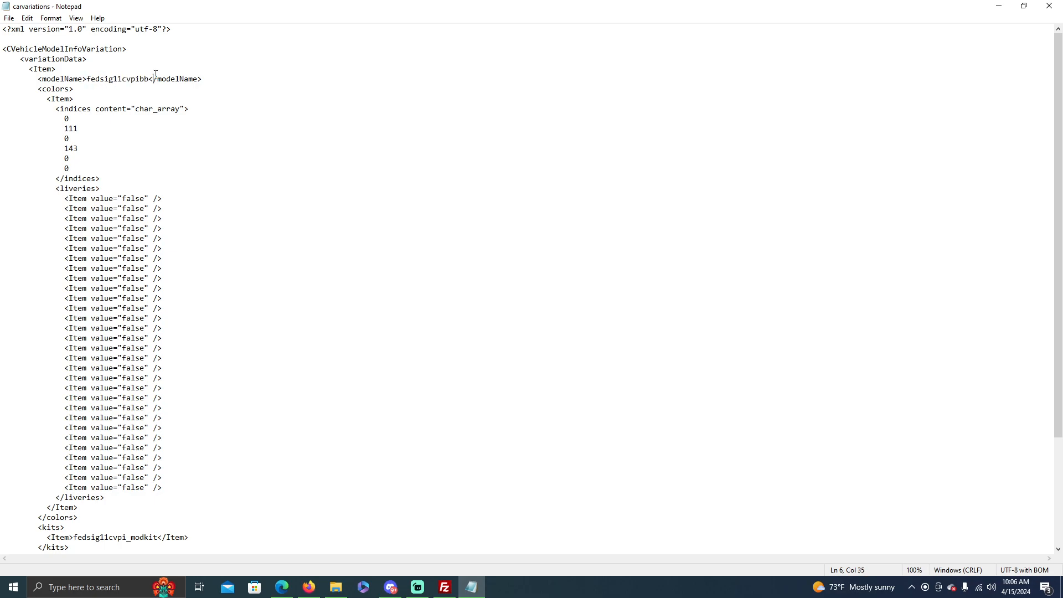
{"action": "double_click", "coordinate": [117, 79]}
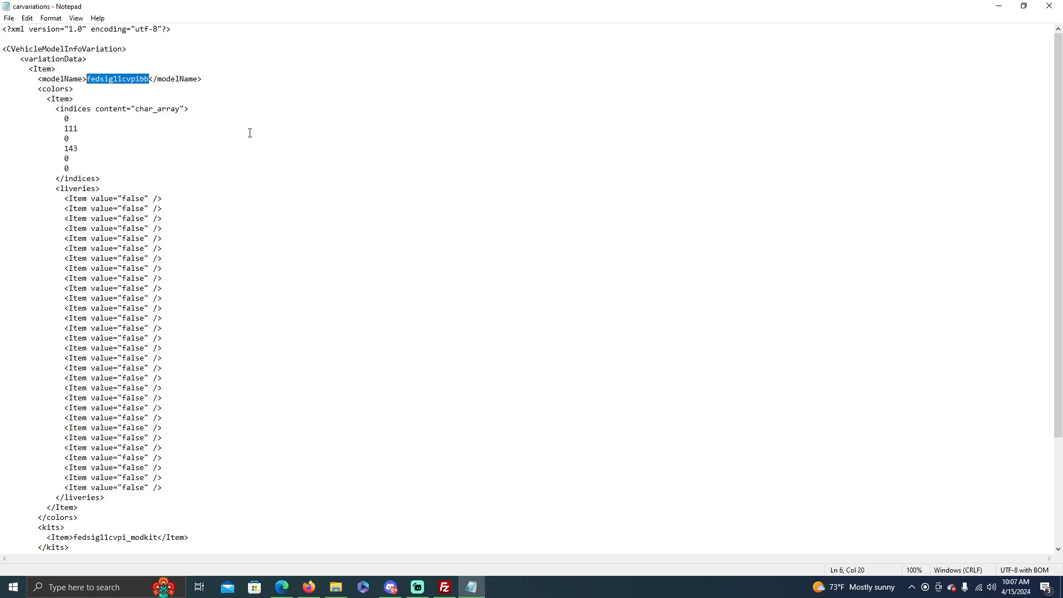
{"action": "type", "text": "1"}
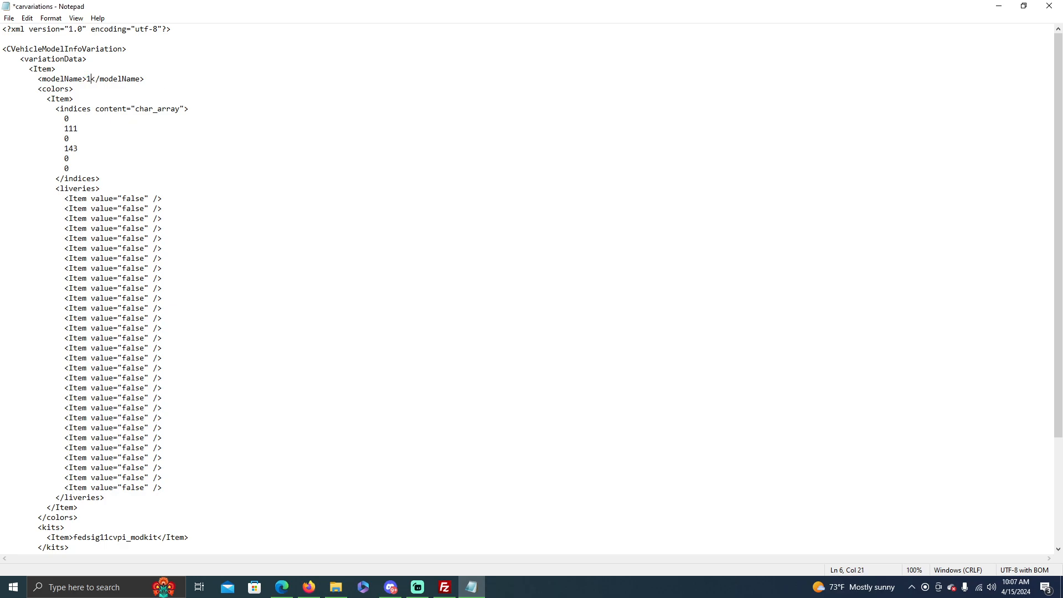
{"action": "type", "text": "1cvpi"}
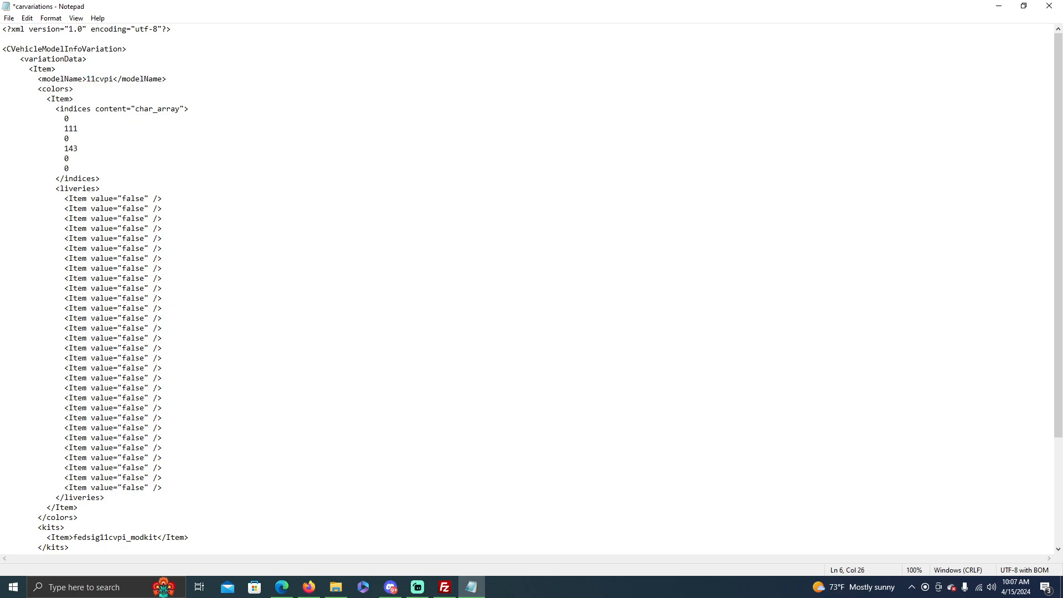
{"action": "type", "text": "hp"}
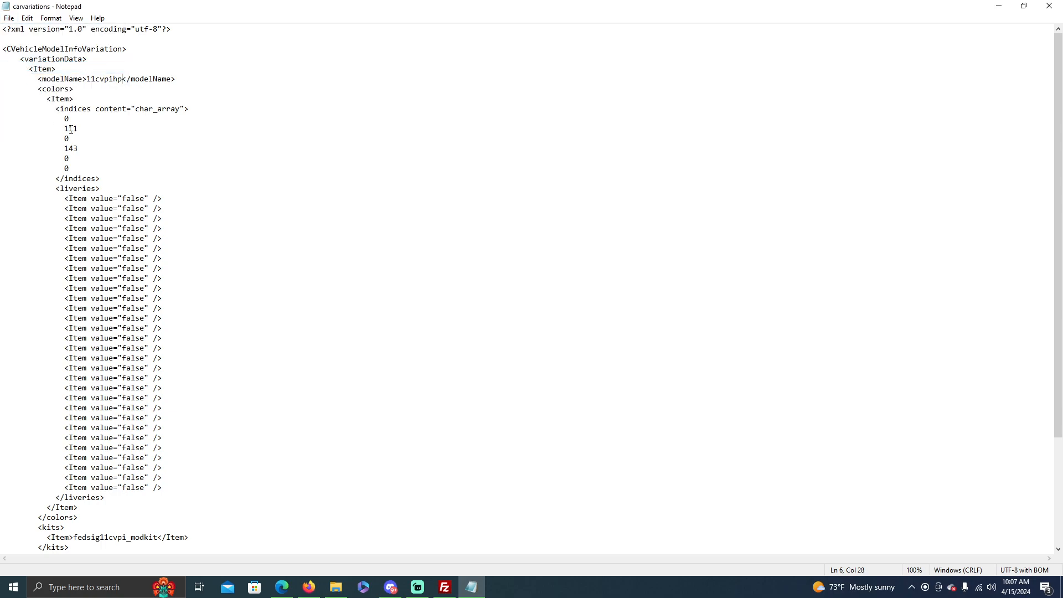
Step: Inspect carcols.meta's kitName and fs_rambar_11cvpi mod shop label, then close it unchanged
{"action": "left_click", "coordinate": [335, 587]}
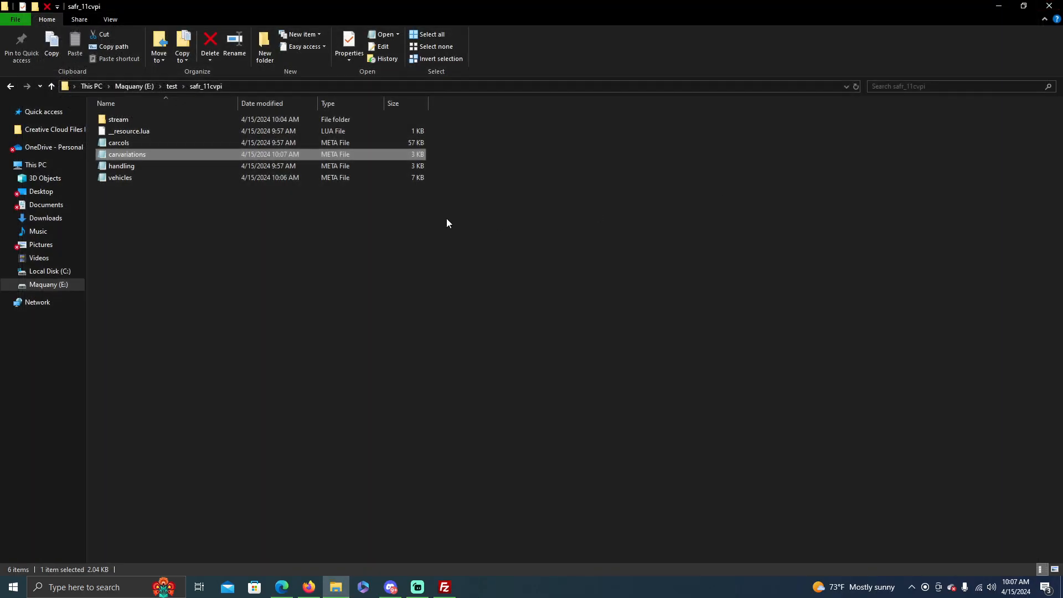
{"action": "double_click", "coordinate": [118, 143]}
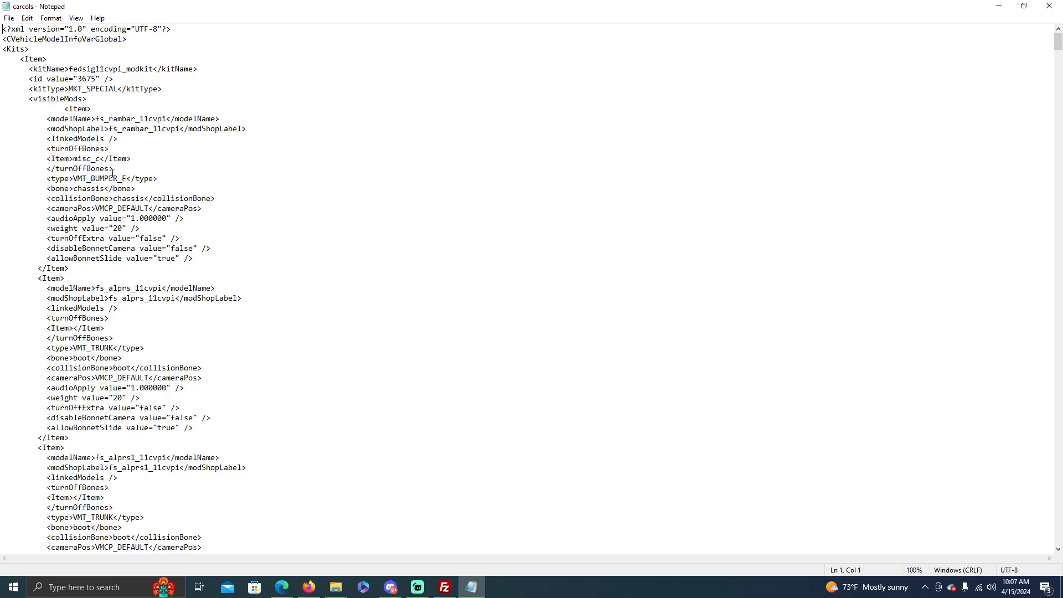
{"action": "scroll", "scroll_direction": "down", "scroll_amount": 3}
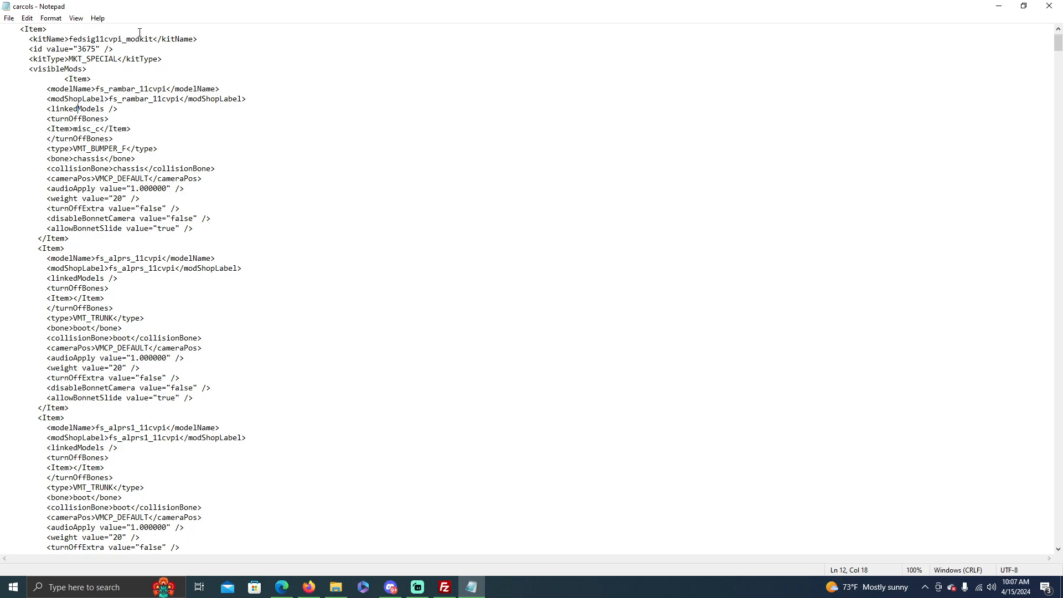
{"action": "double_click", "coordinate": [47, 38]}
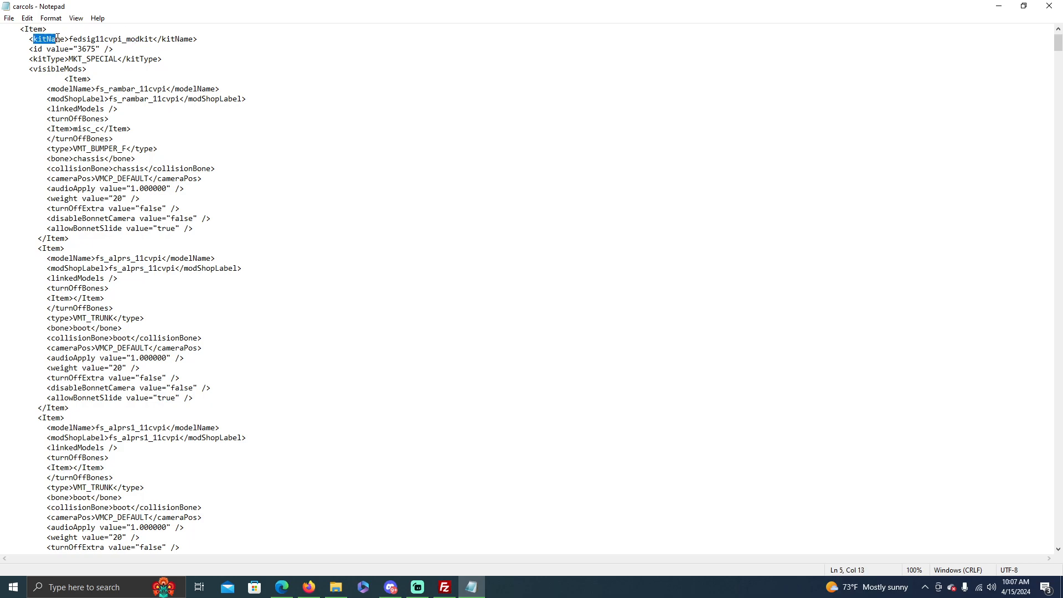
{"action": "left_click", "coordinate": [151, 99]}
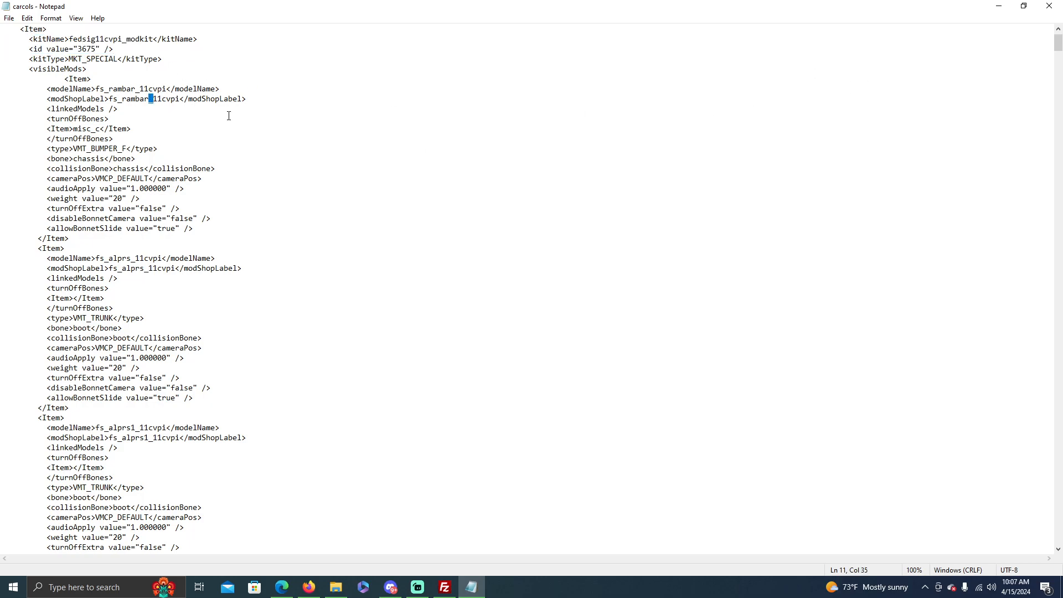
{"action": "left_click", "coordinate": [334, 587]}
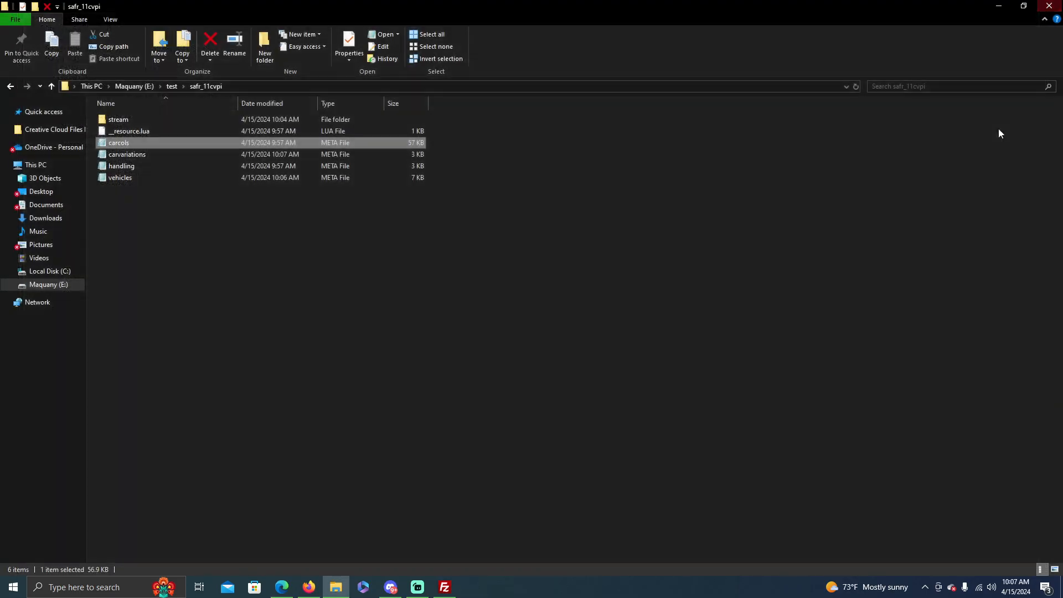
{"action": "mouse_move", "coordinate": [912, 181]}
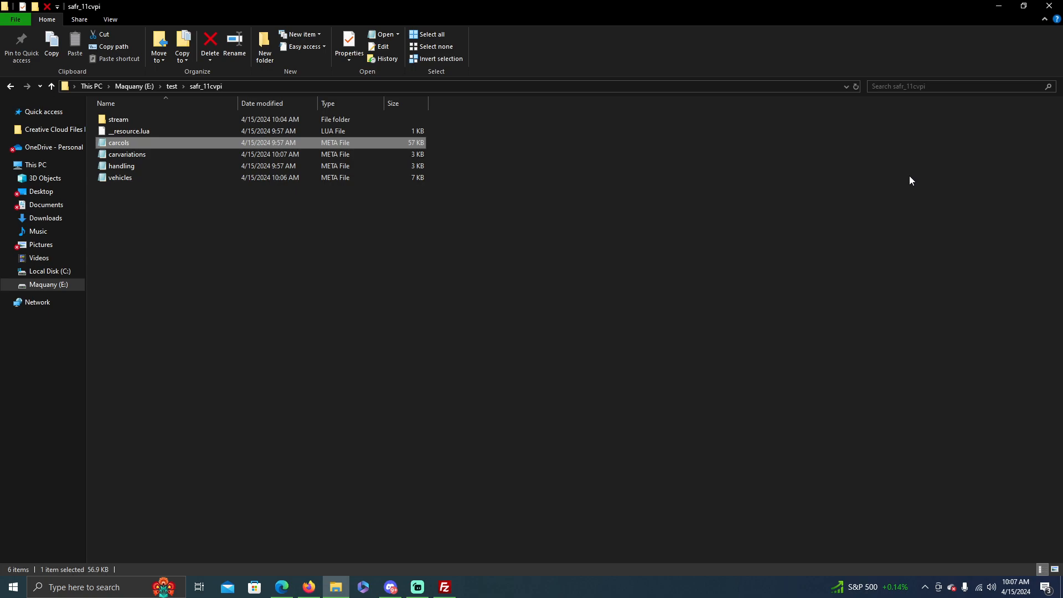
{"action": "mouse_move", "coordinate": [983, 118]}
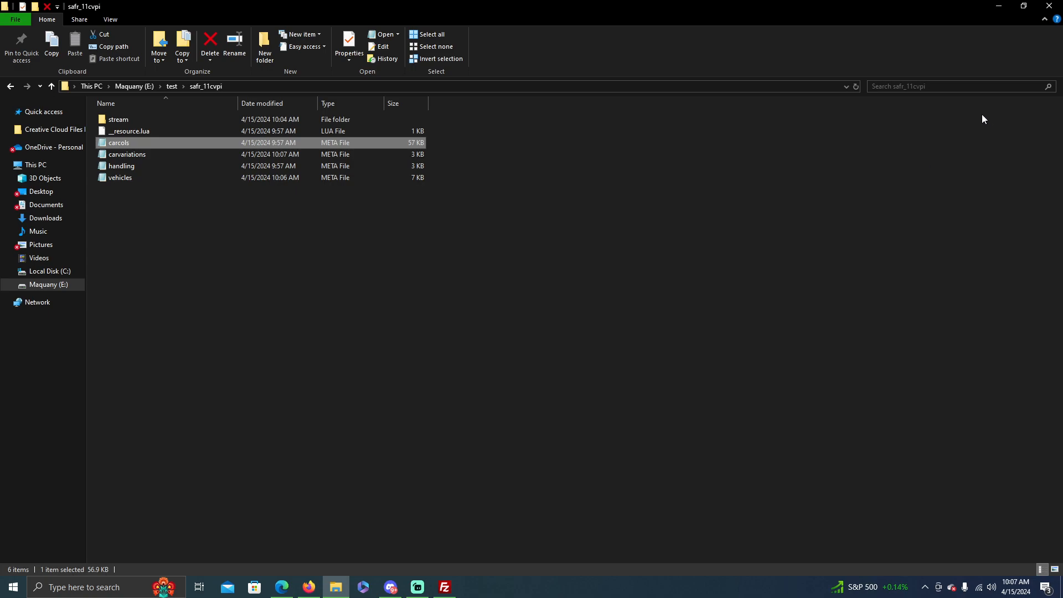
{"action": "mouse_move", "coordinate": [143, 147]}
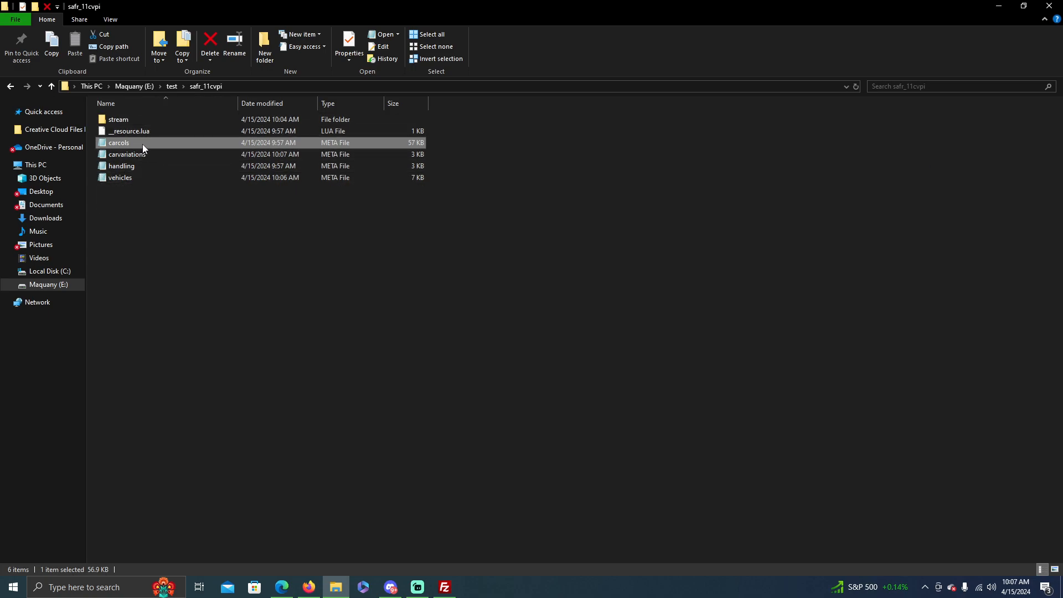
{"action": "double_click", "coordinate": [119, 143]}
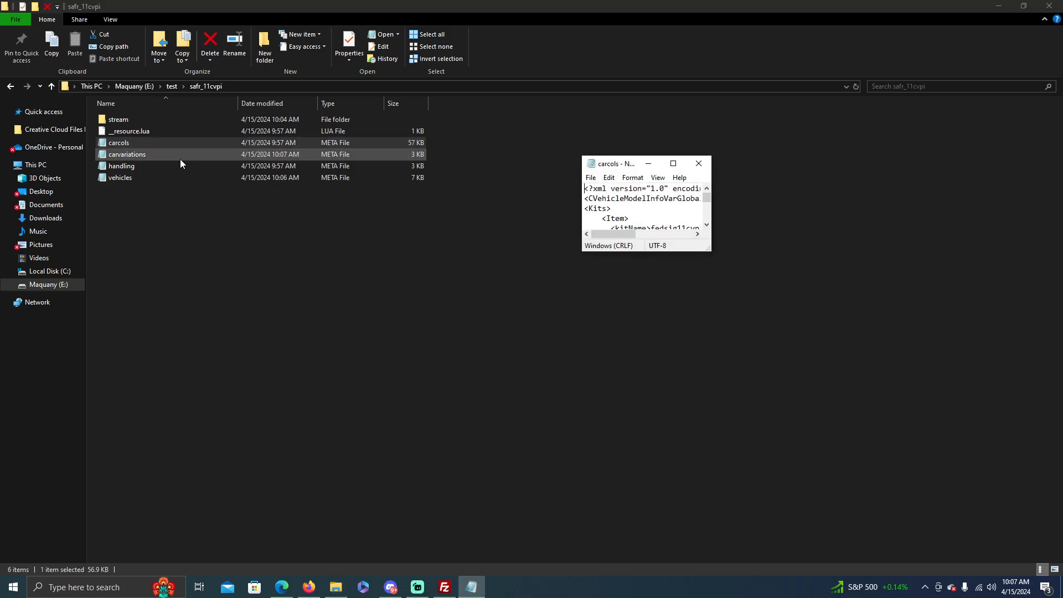
{"action": "left_click", "coordinate": [672, 164]}
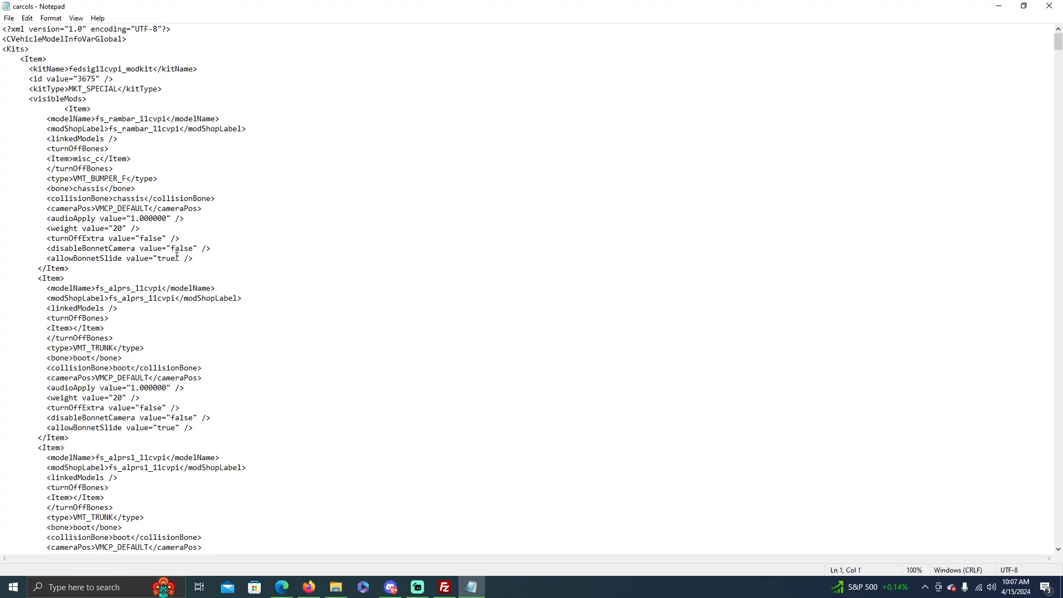
{"action": "scroll", "scroll_direction": "down", "scroll_amount": 3}
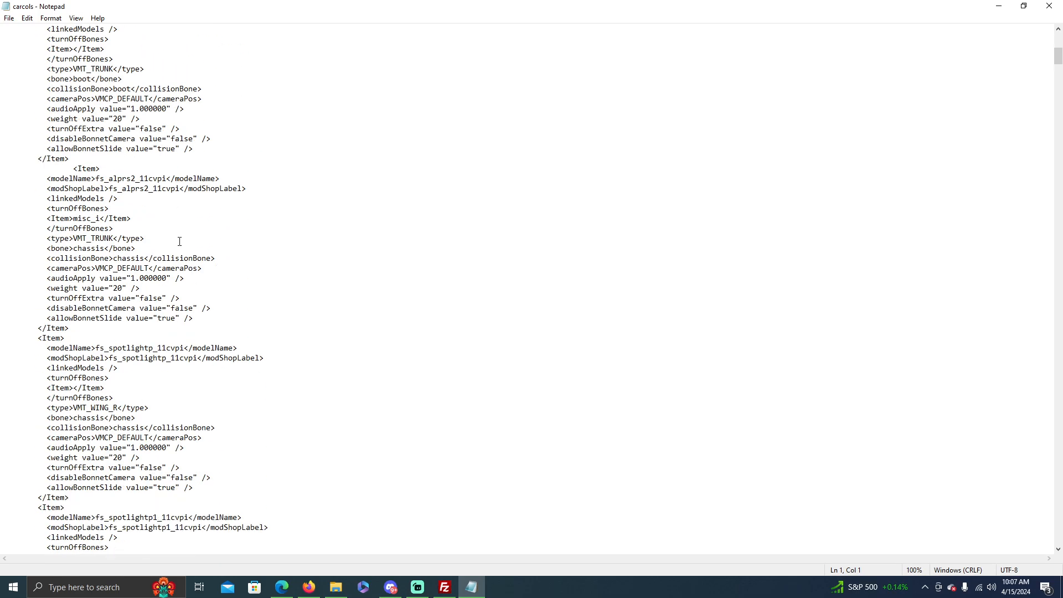
{"action": "scroll", "scroll_direction": "down", "scroll_amount": 3}
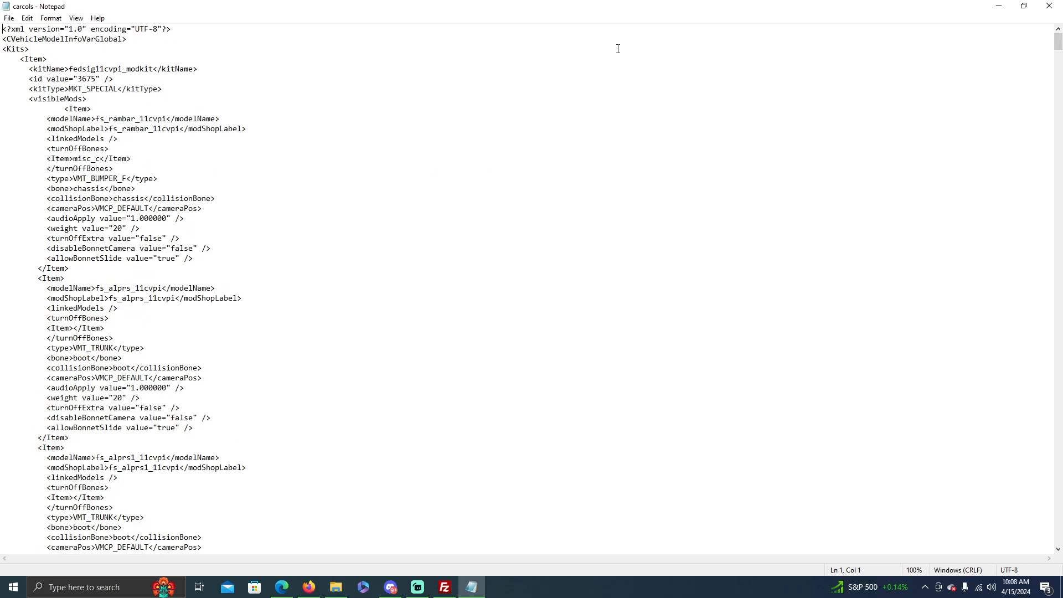
{"action": "mouse_move", "coordinate": [238, 172]}
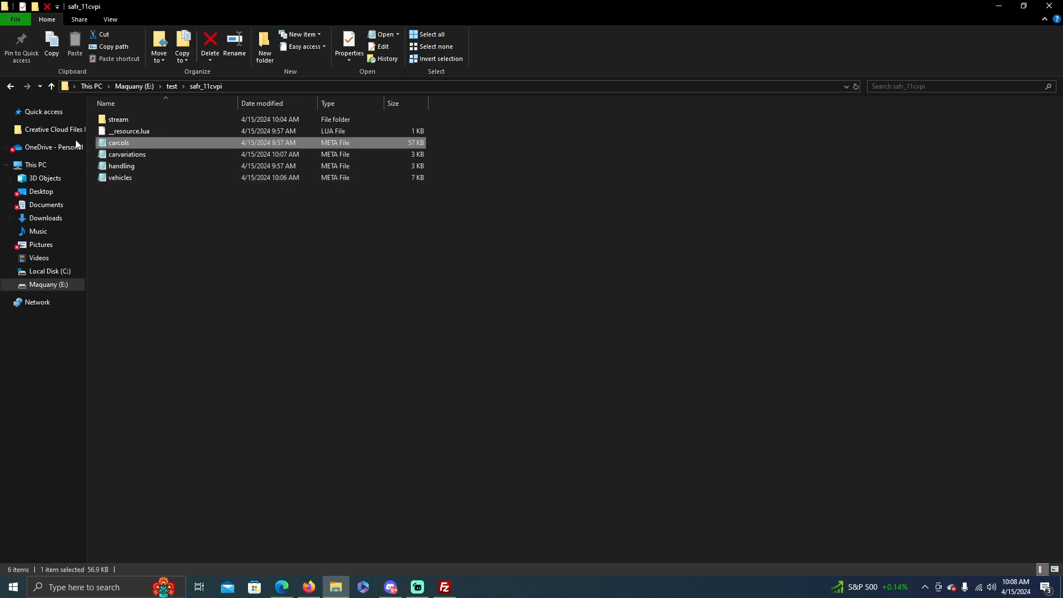
Step: Check the stream folder's files, return to the test folder and switch to FileZilla
{"action": "left_click", "coordinate": [119, 120]}
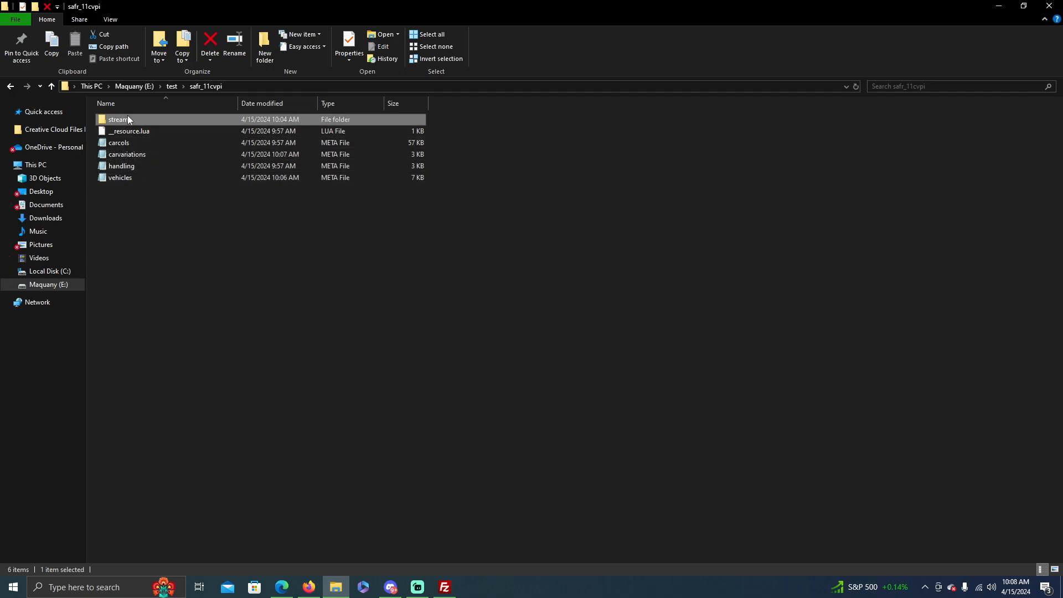
{"action": "double_click", "coordinate": [119, 120]}
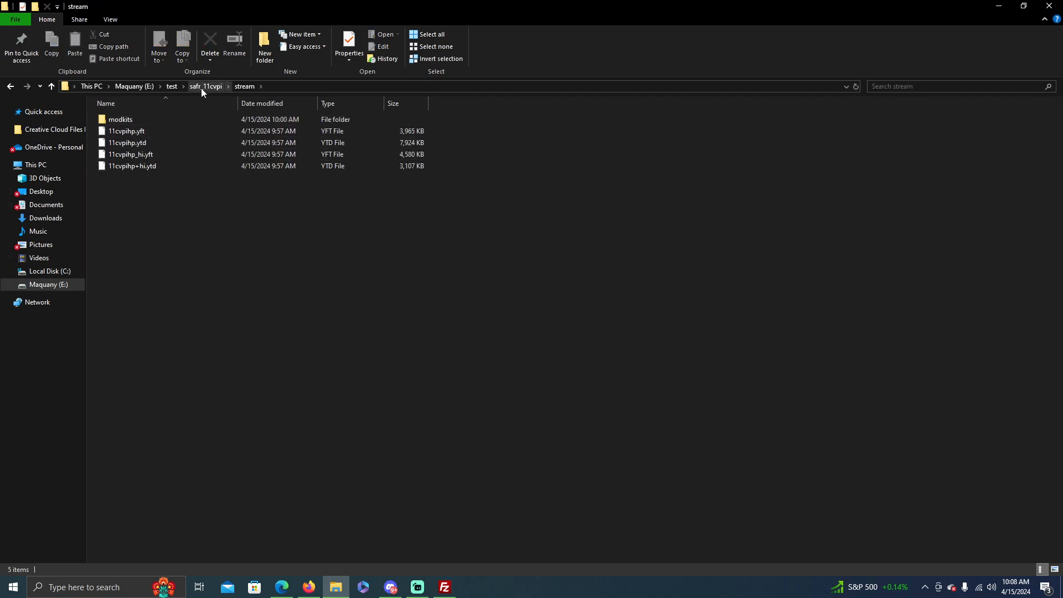
{"action": "left_click", "coordinate": [207, 86]}
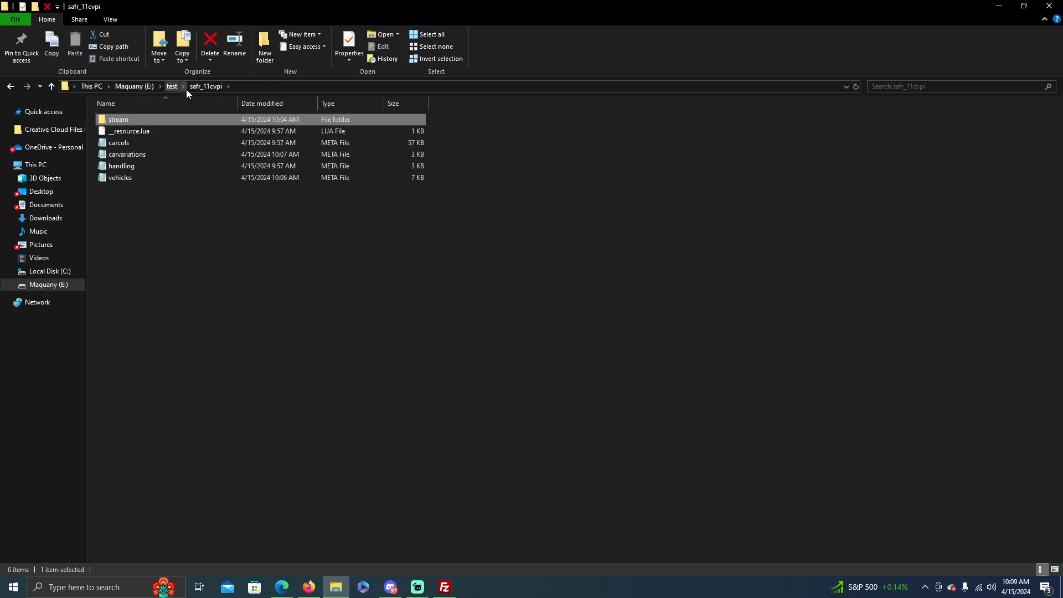
{"action": "double_click", "coordinate": [119, 120]}
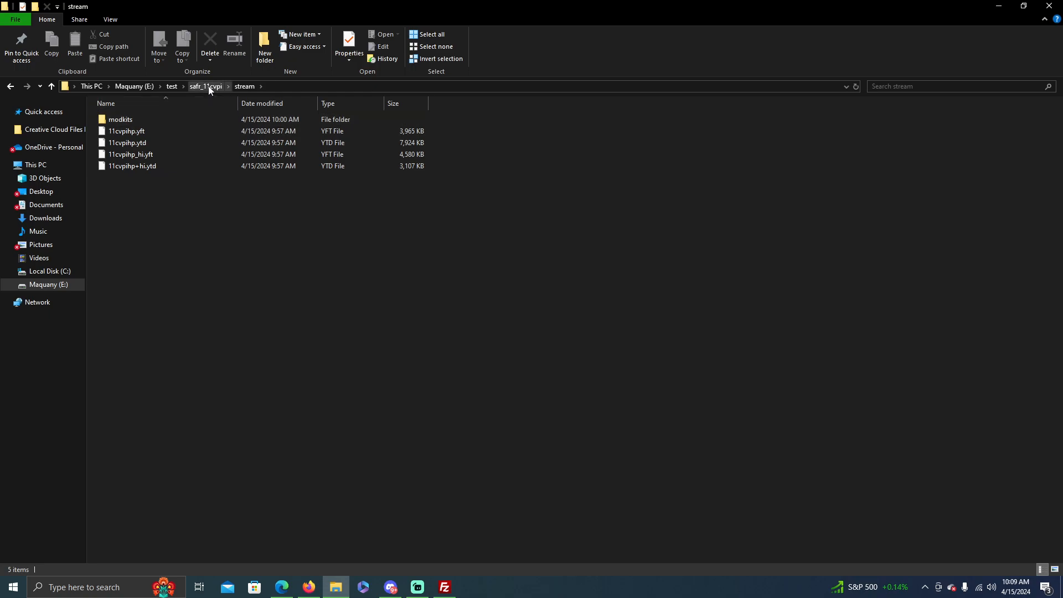
{"action": "left_click", "coordinate": [171, 86]}
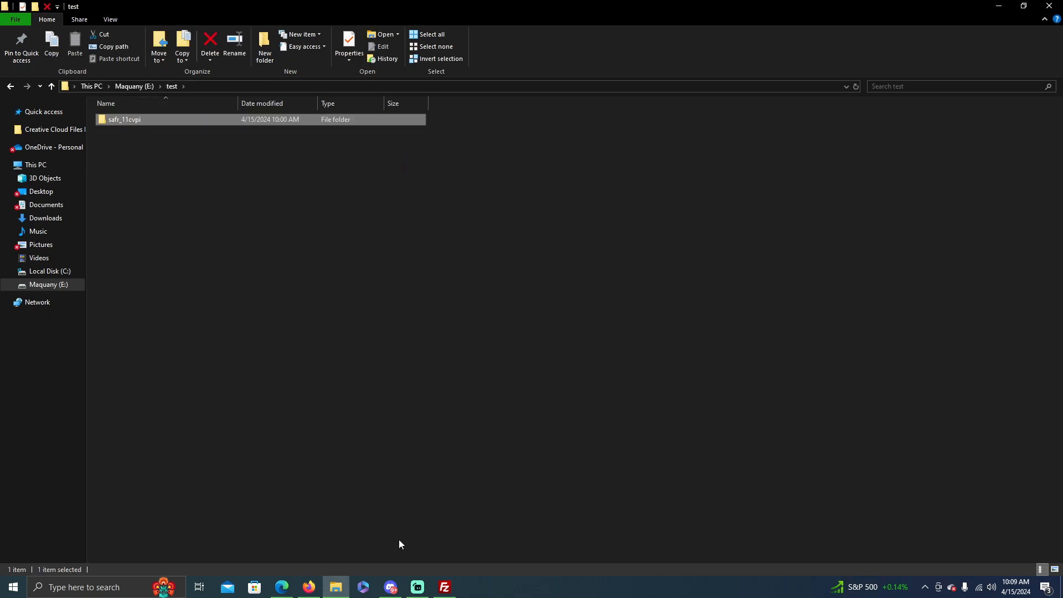
{"action": "left_click", "coordinate": [444, 587]}
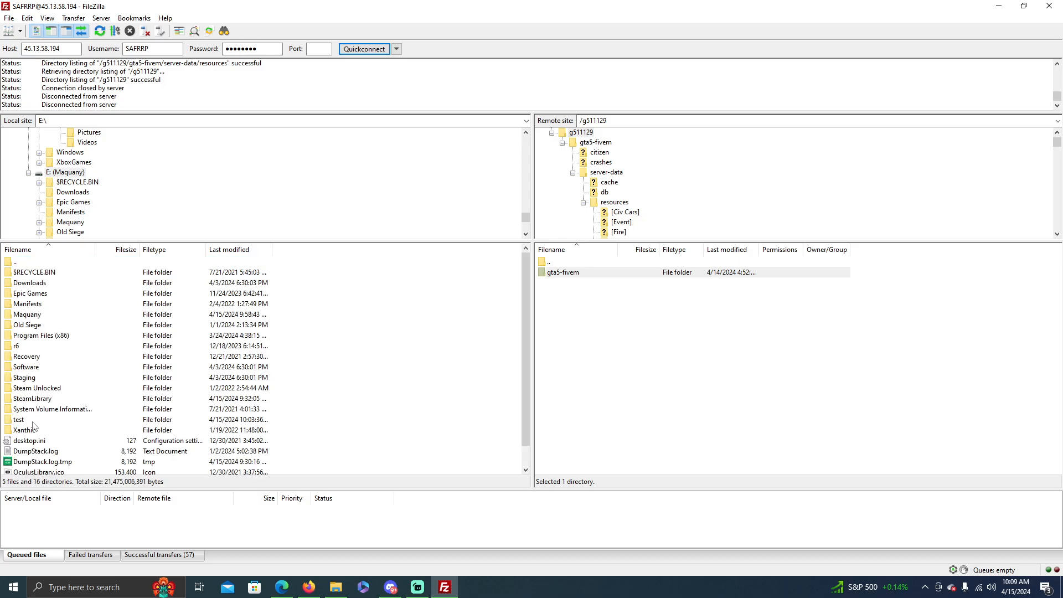
Step: Show E:\test locally and the server's gta5-fivem server-data resources folder remotely
{"action": "double_click", "coordinate": [18, 419]}
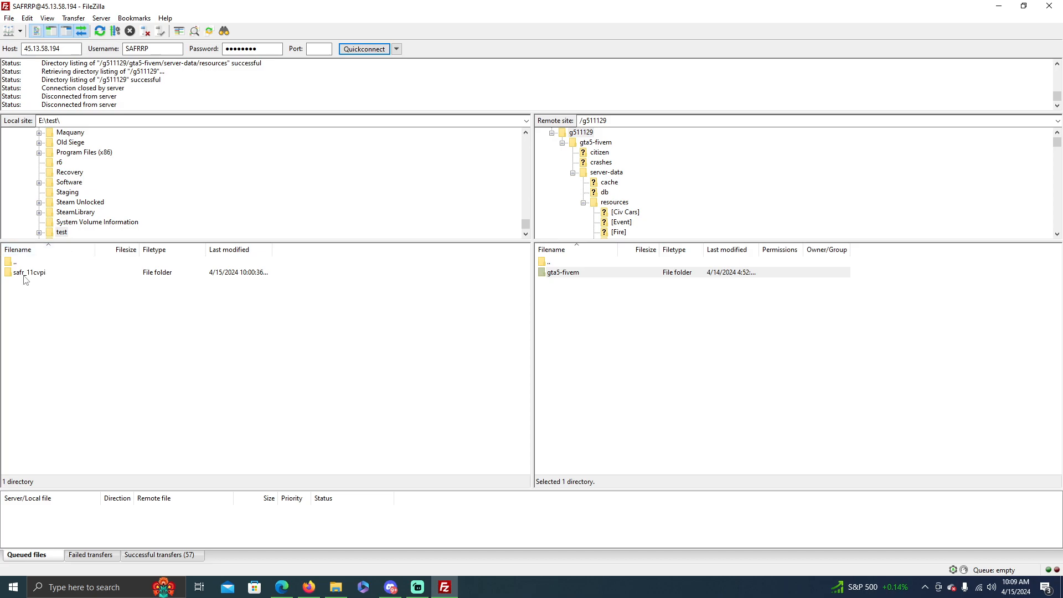
{"action": "mouse_move", "coordinate": [566, 279]}
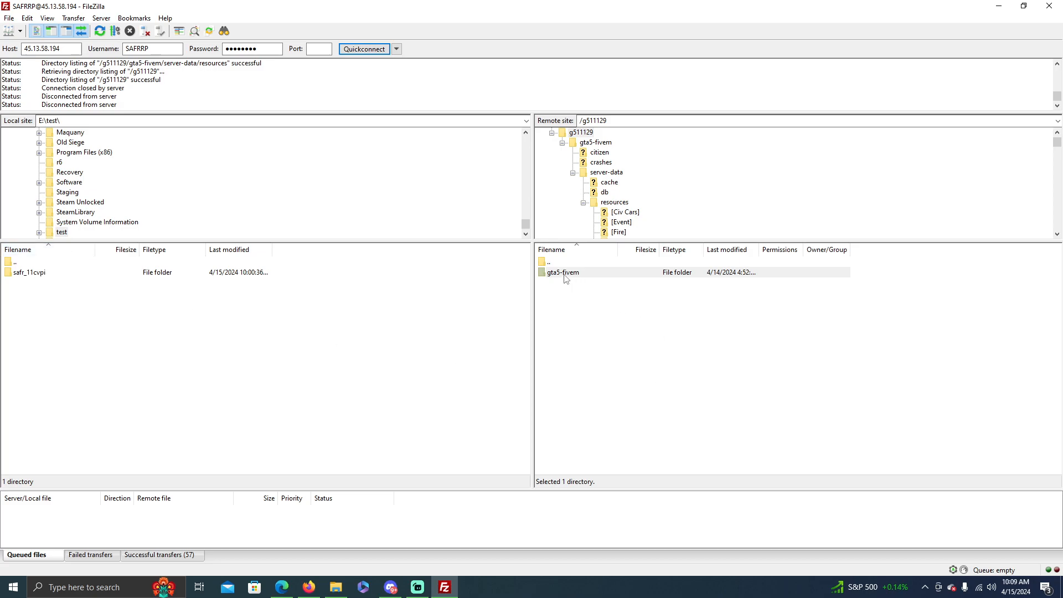
{"action": "left_click", "coordinate": [569, 264]}
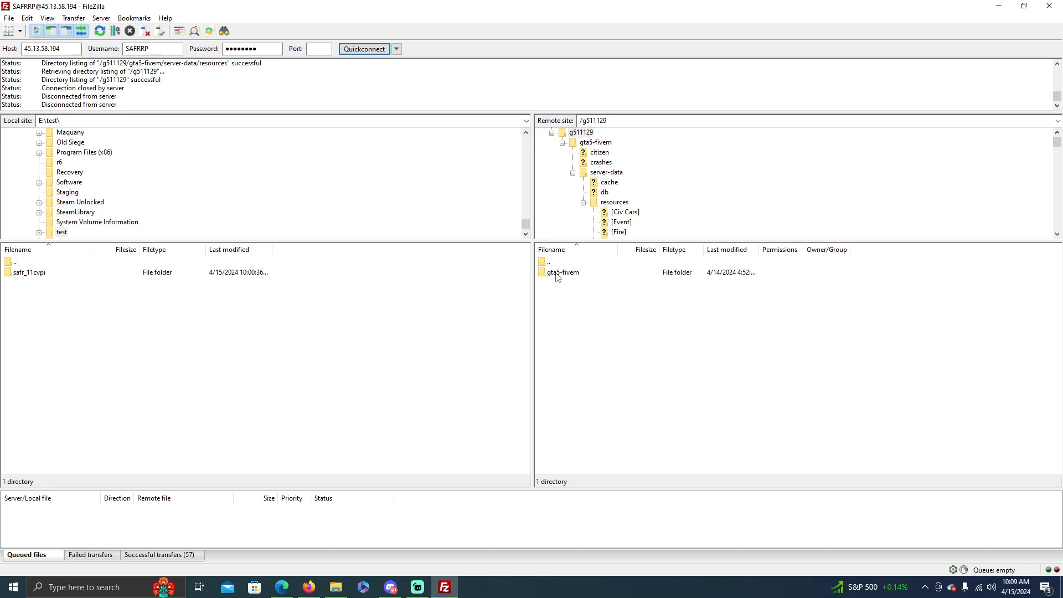
{"action": "double_click", "coordinate": [563, 272]}
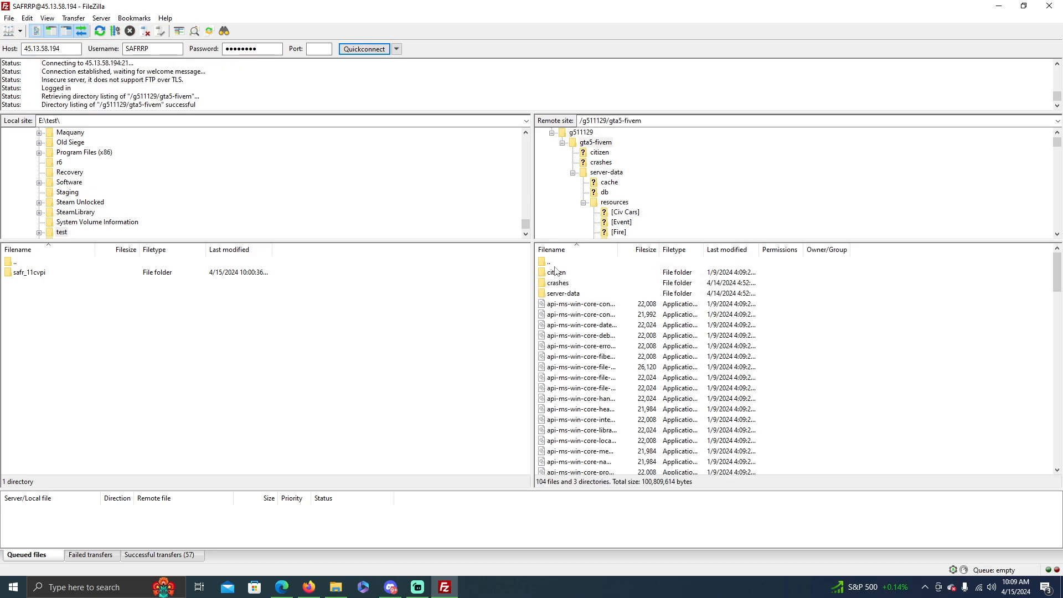
{"action": "left_click", "coordinate": [564, 292]}
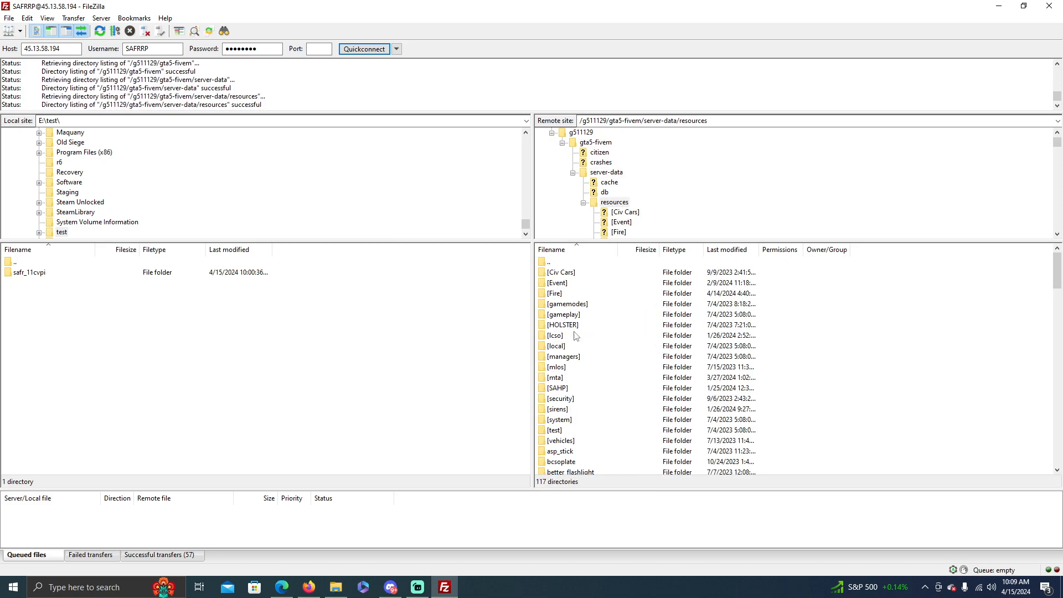
{"action": "mouse_move", "coordinate": [73, 292]}
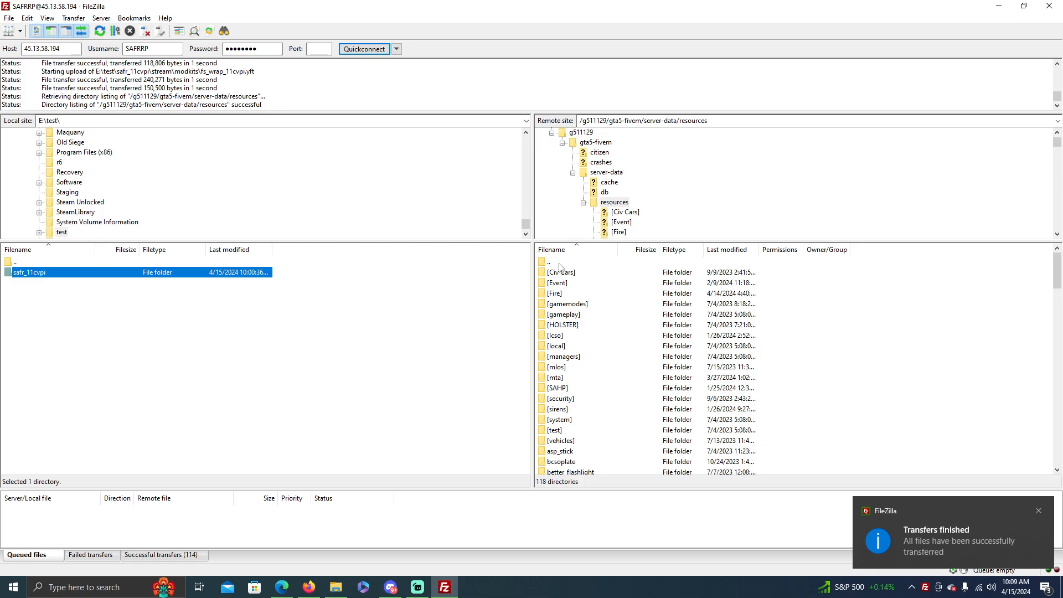
{"action": "mouse_move", "coordinate": [555, 263]}
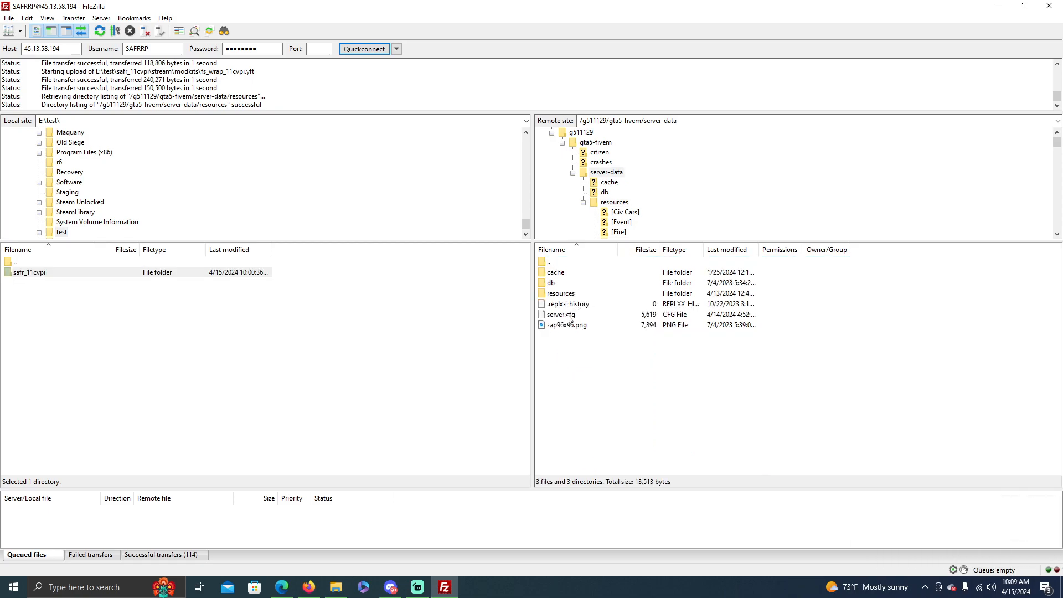
Step: Open the server's server.cfg with the default text editor
{"action": "double_click", "coordinate": [560, 314]}
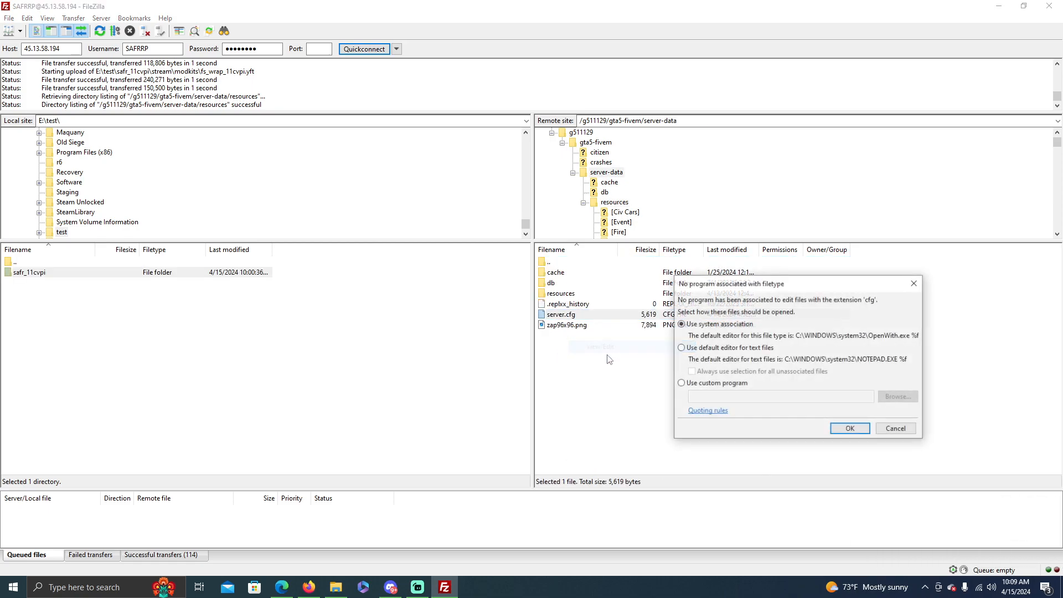
{"action": "left_click", "coordinate": [850, 428]}
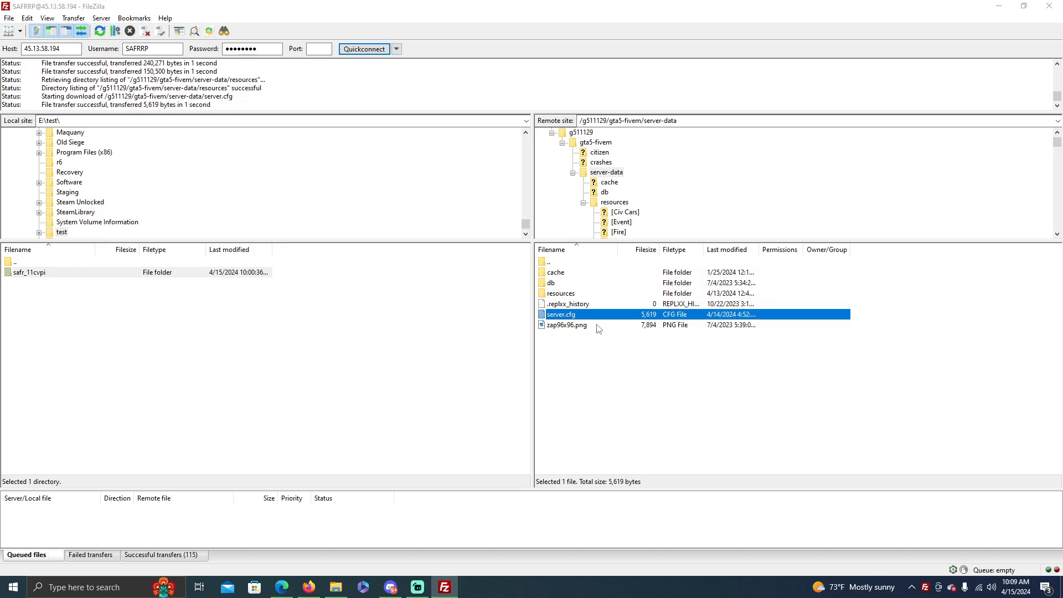
{"action": "double_click", "coordinate": [561, 313]}
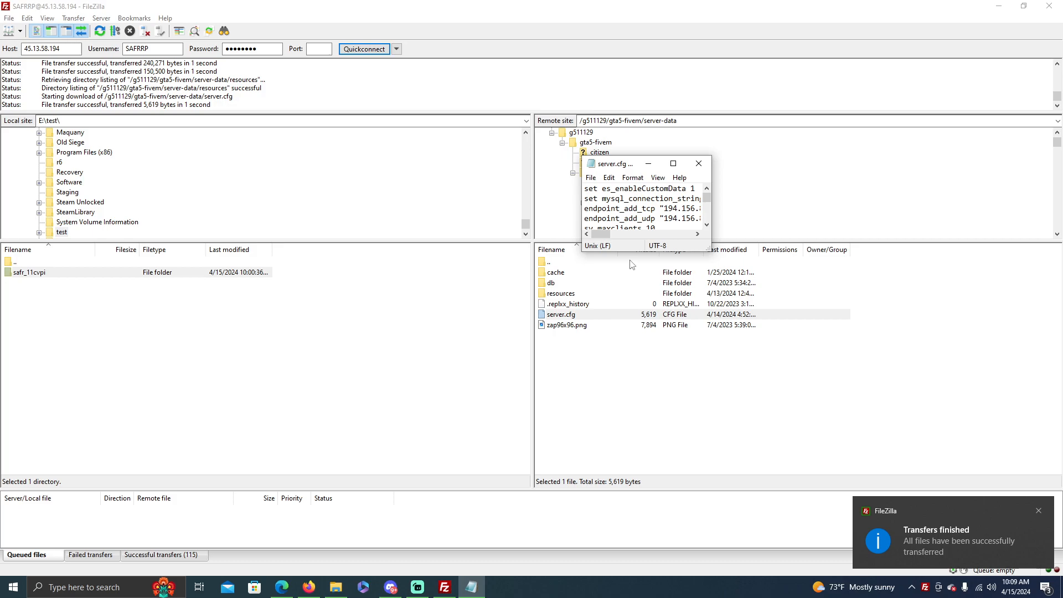
Step: Maximize server.cfg and place the cursor after the safrrp_mtaair line in Police Vehicles
{"action": "left_click", "coordinate": [672, 164]}
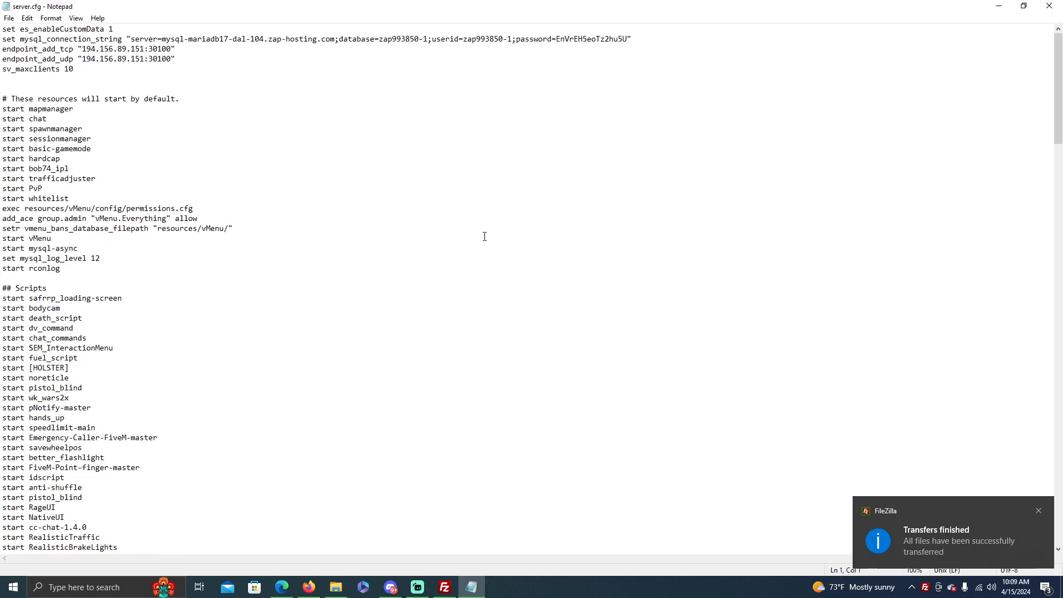
{"action": "scroll", "scroll_direction": "down", "scroll_amount": 3}
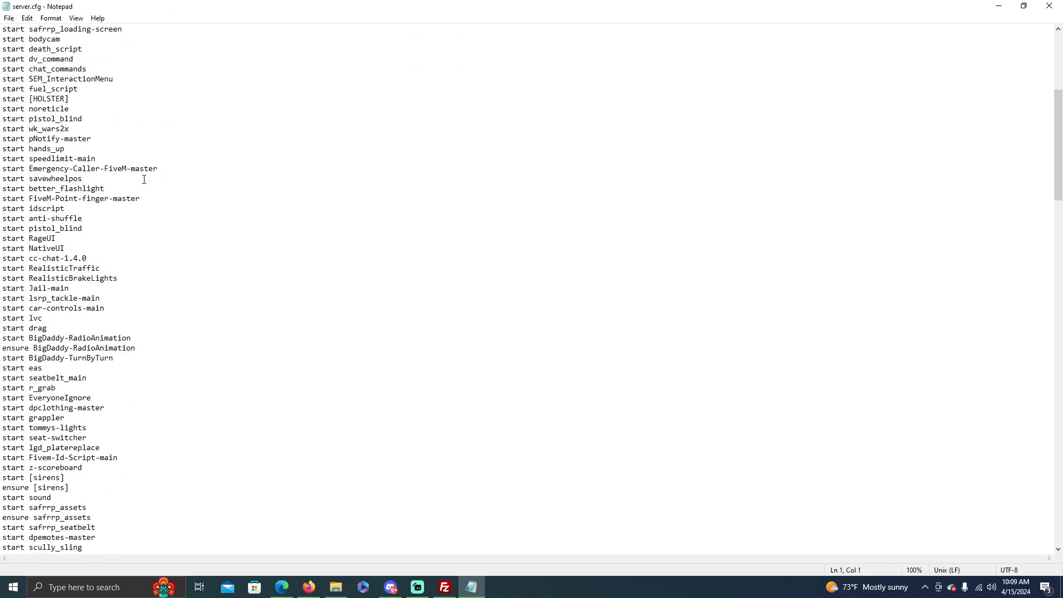
{"action": "scroll", "scroll_direction": "down", "scroll_amount": 3}
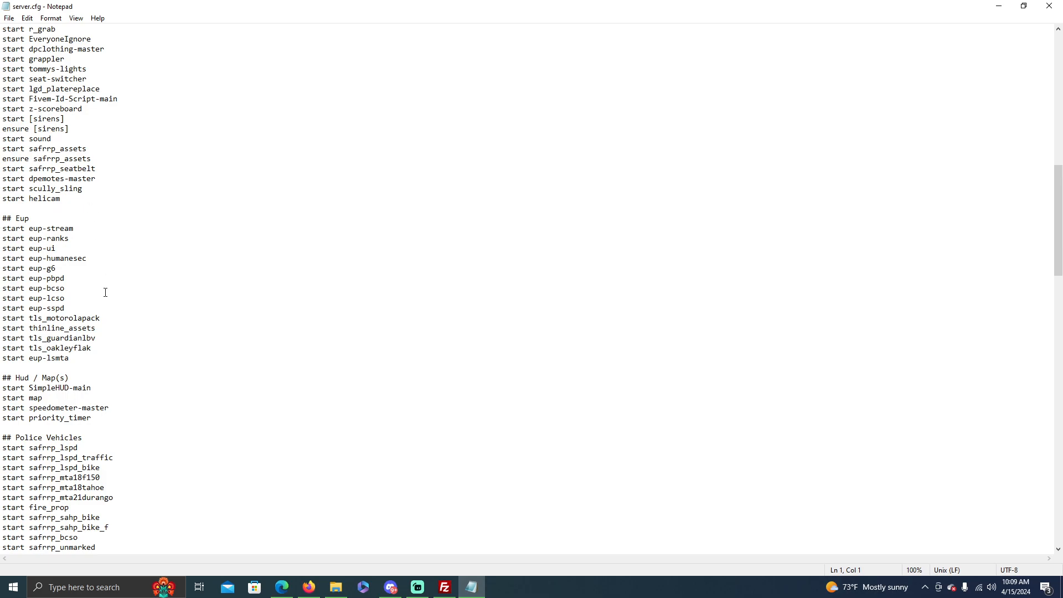
{"action": "scroll", "scroll_direction": "down", "scroll_amount": 3}
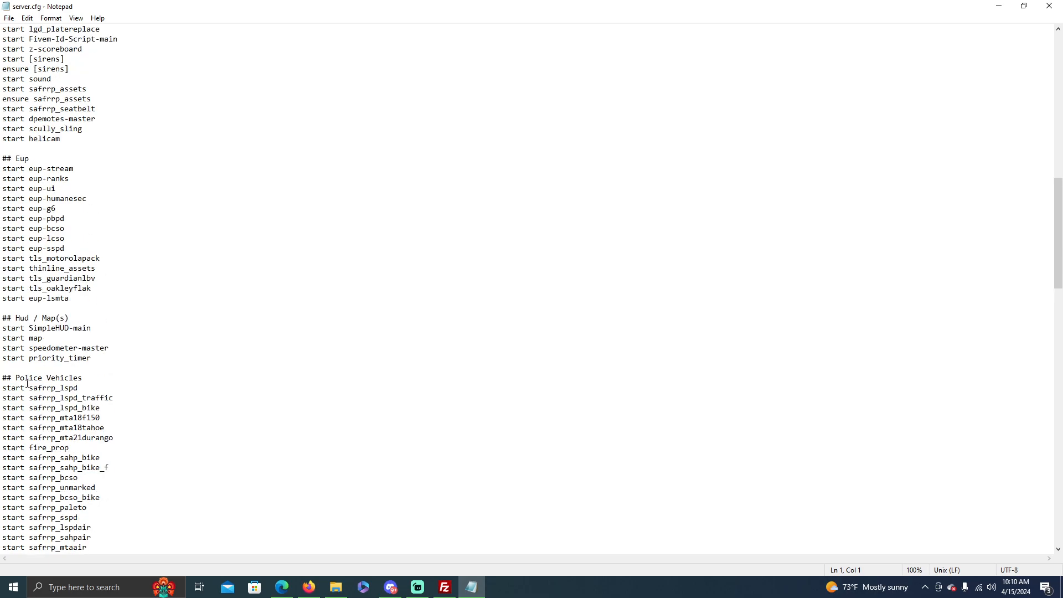
{"action": "scroll", "scroll_direction": "down", "scroll_amount": 3}
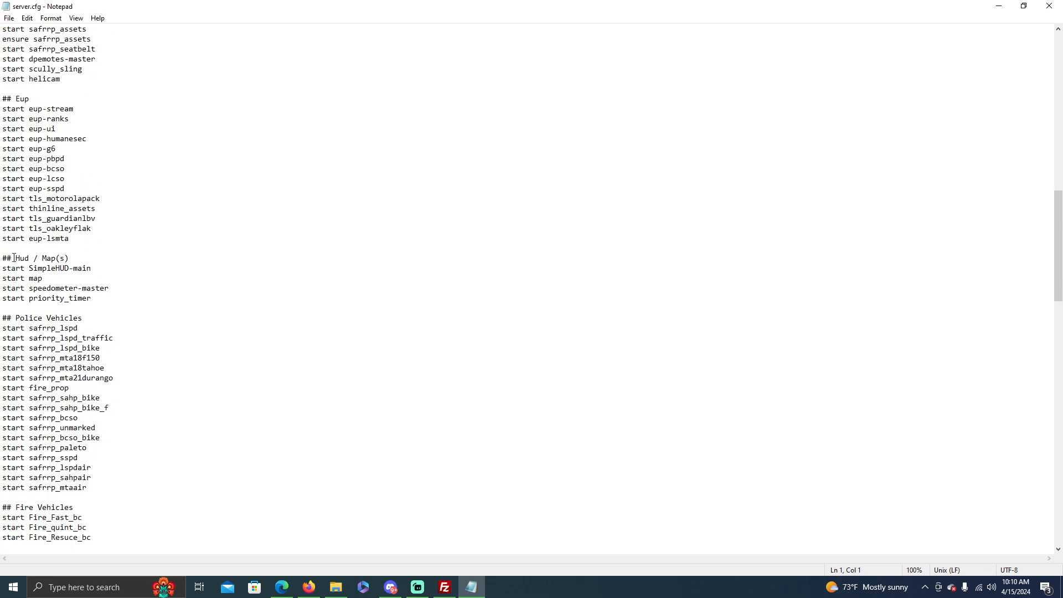
{"action": "left_click_drag", "start_coordinate": [60, 198], "coordinate": [61, 208]}
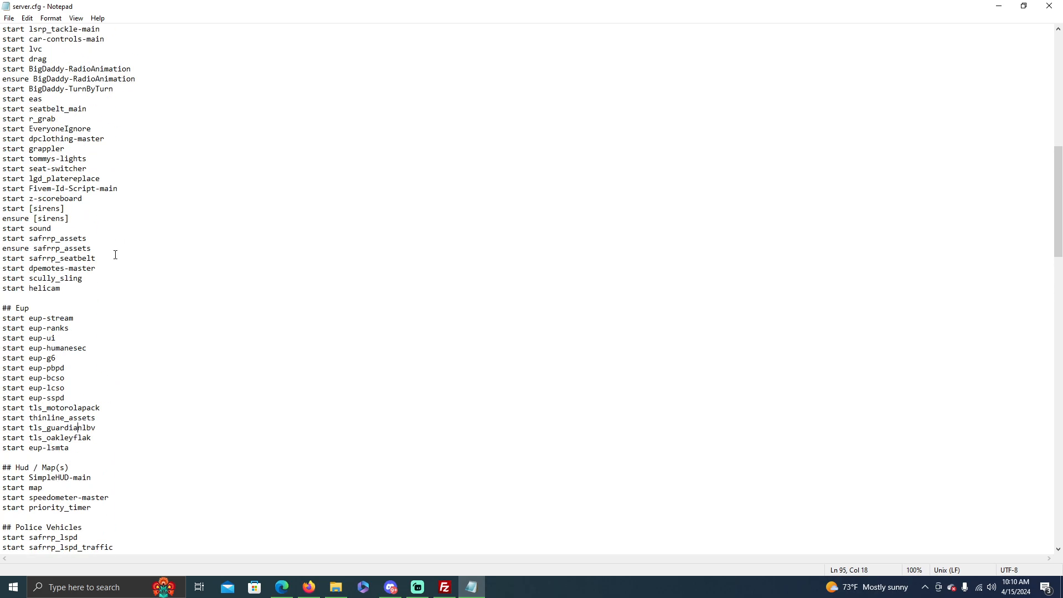
{"action": "scroll", "scroll_direction": "down", "scroll_amount": 3}
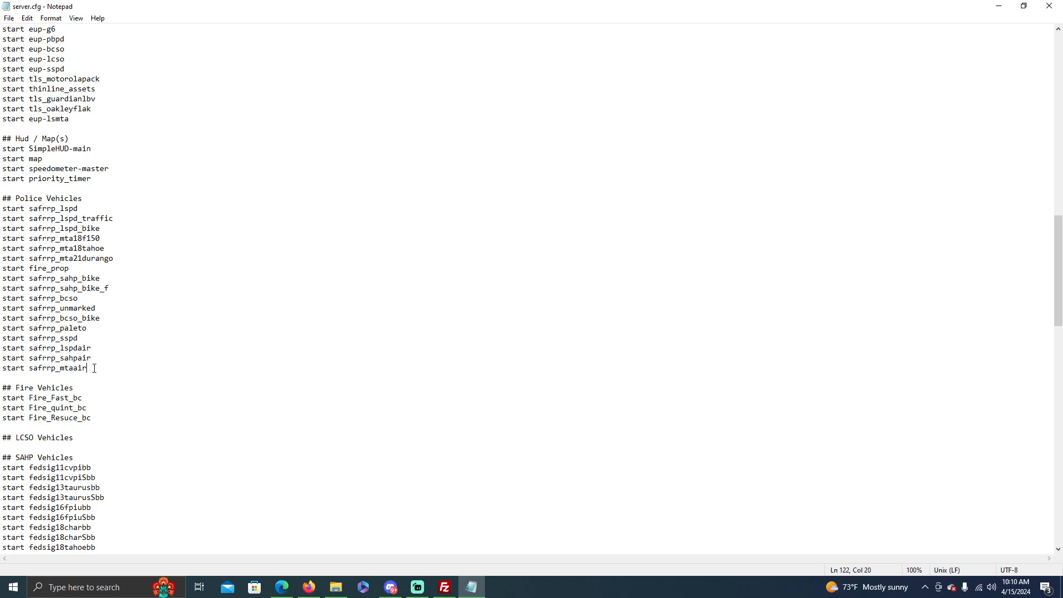
Step: Add the line 'start safr_11cvpi' under Police Vehicles and save server.cfg
{"action": "key", "text": "enter"}
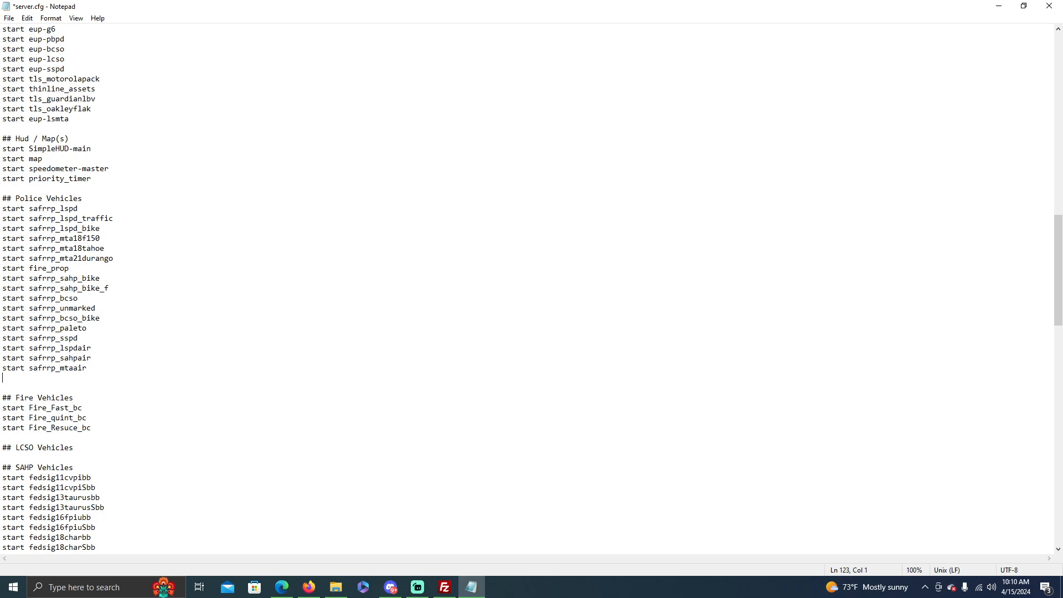
{"action": "type", "text": "start"}
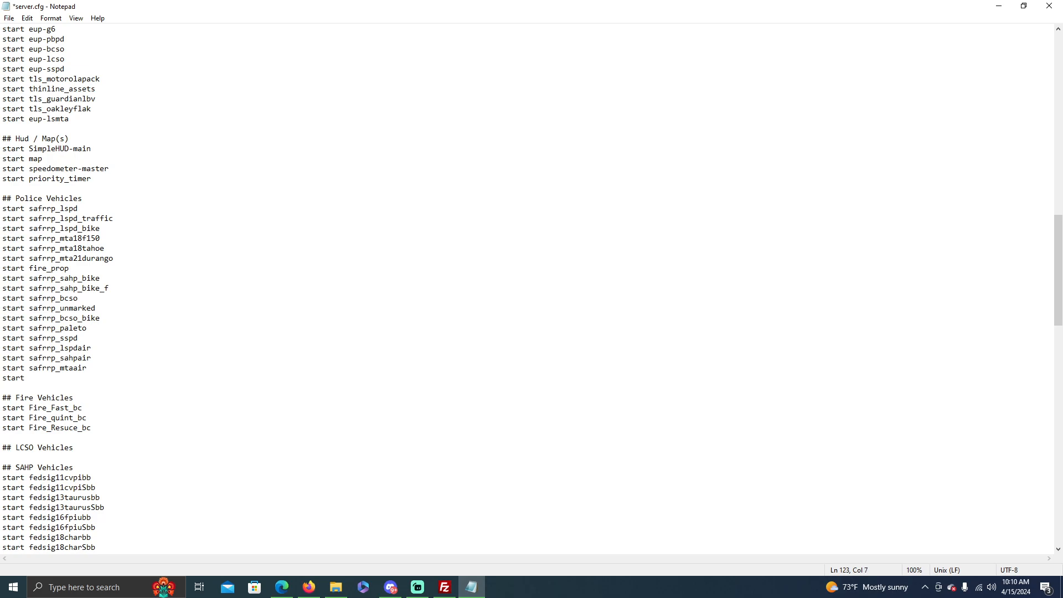
{"action": "mouse_move", "coordinate": [335, 587]}
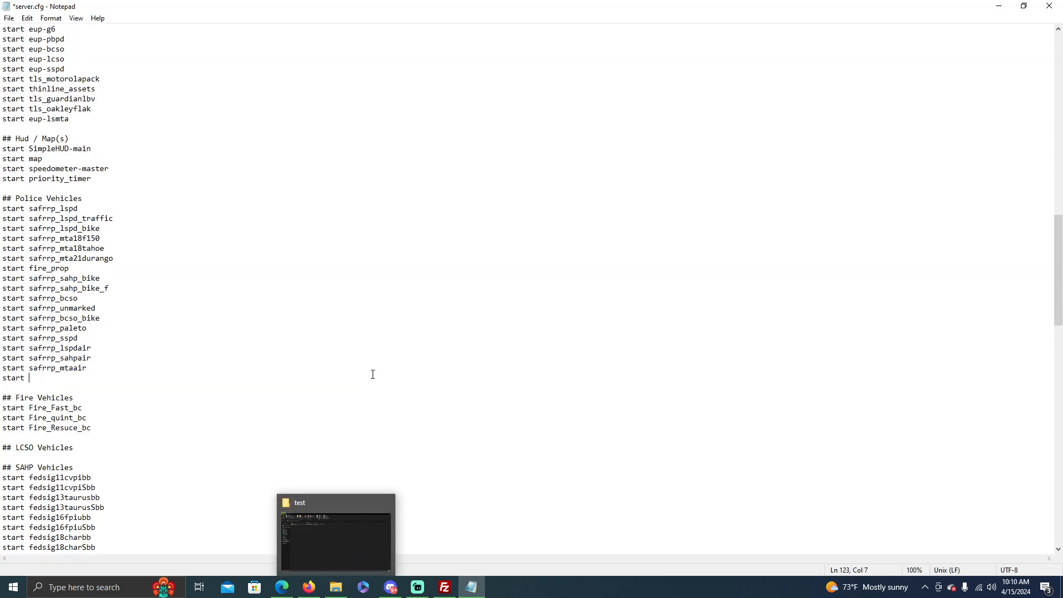
{"action": "type", "text": "safr"}
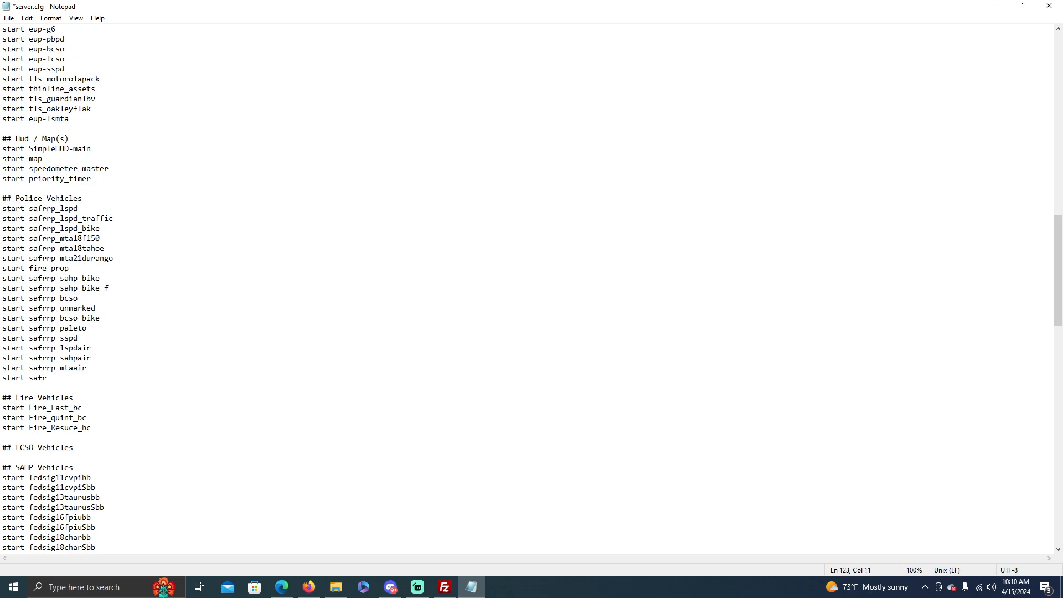
{"action": "type", "text": "_11cvp"}
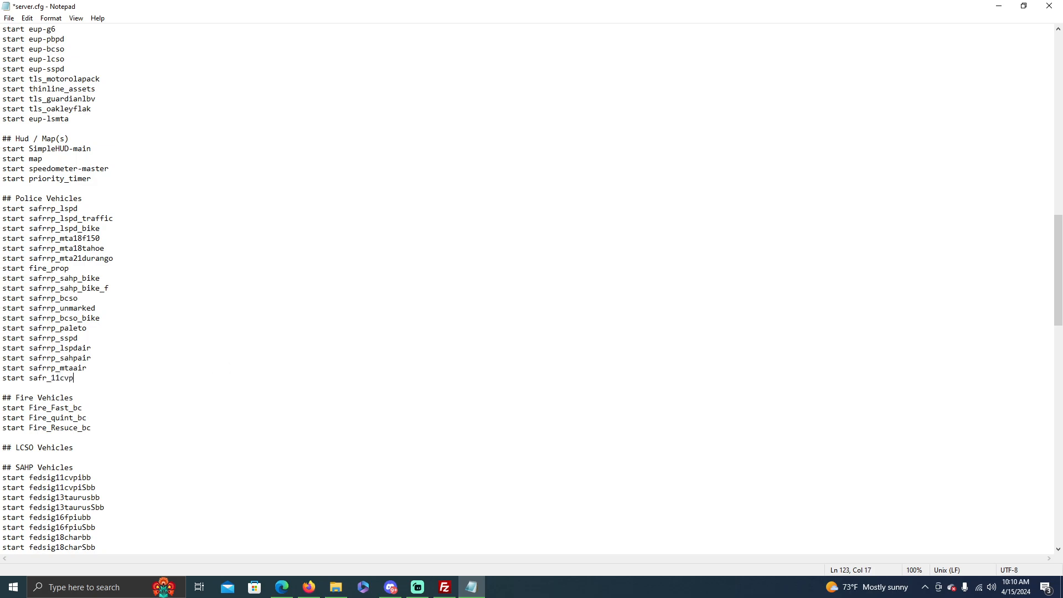
{"action": "type", "text": "i"}
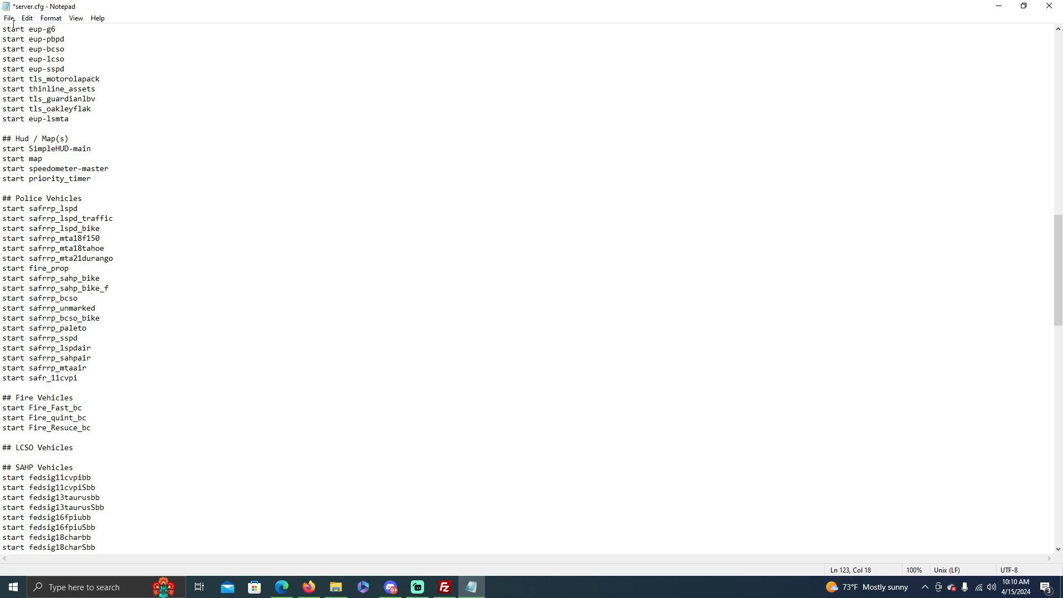
{"action": "key", "text": "ctrl+s"}
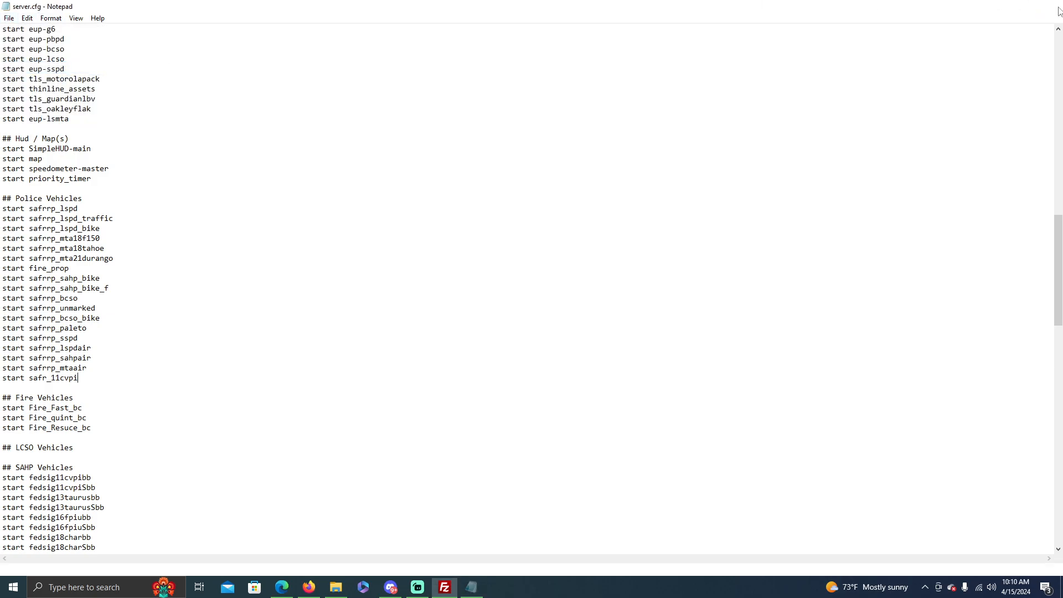